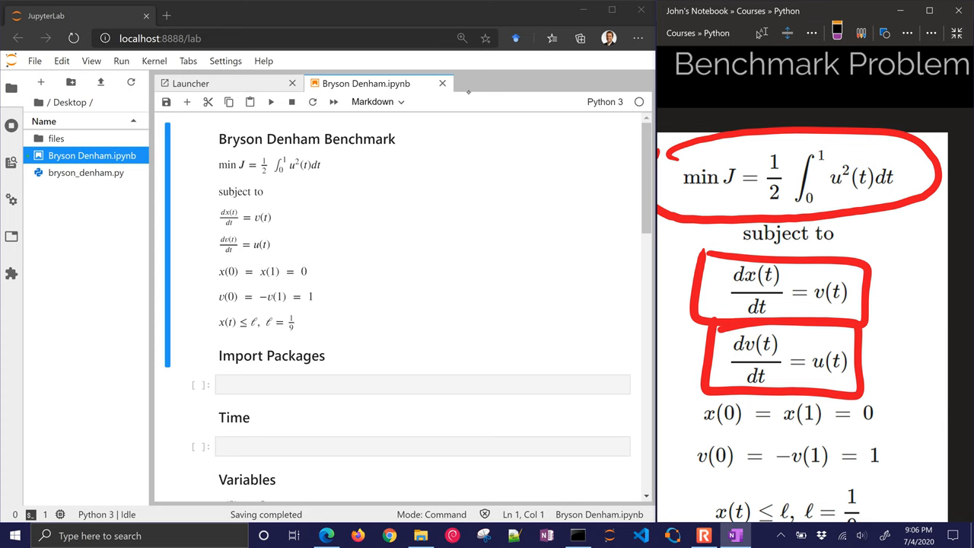
- Import numpy as np and matplotlib.pyplot as plt in the Import Packages cell
scroll("down", 3)
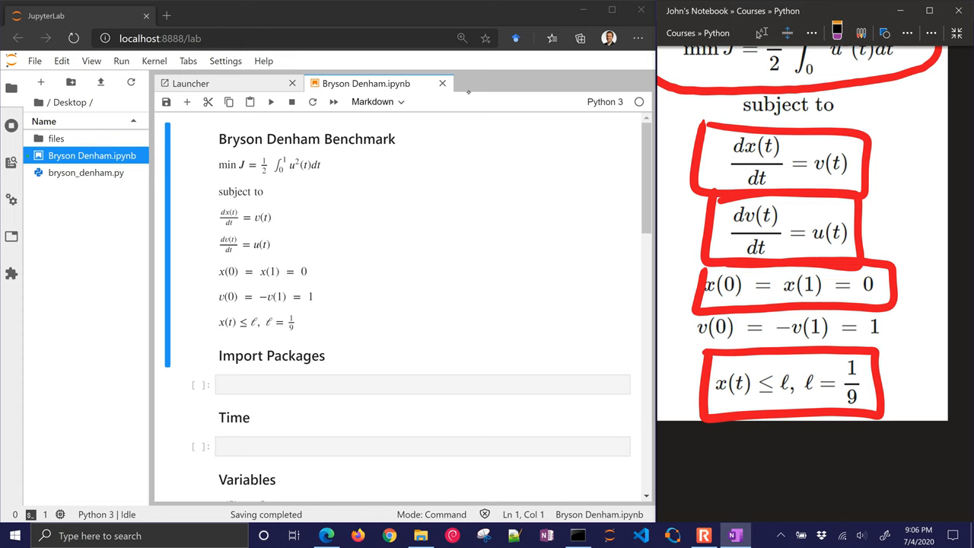
scroll("down", 3)
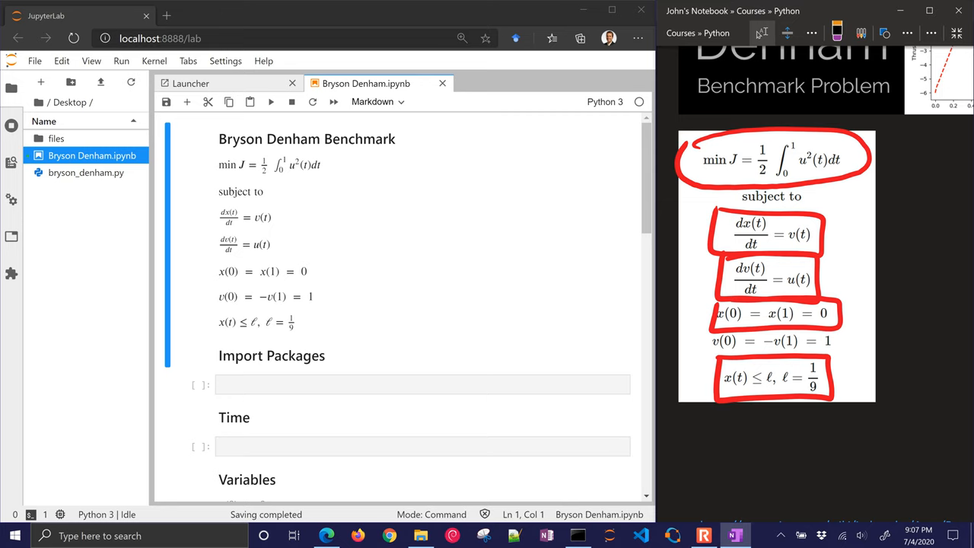
left_click(423, 384)
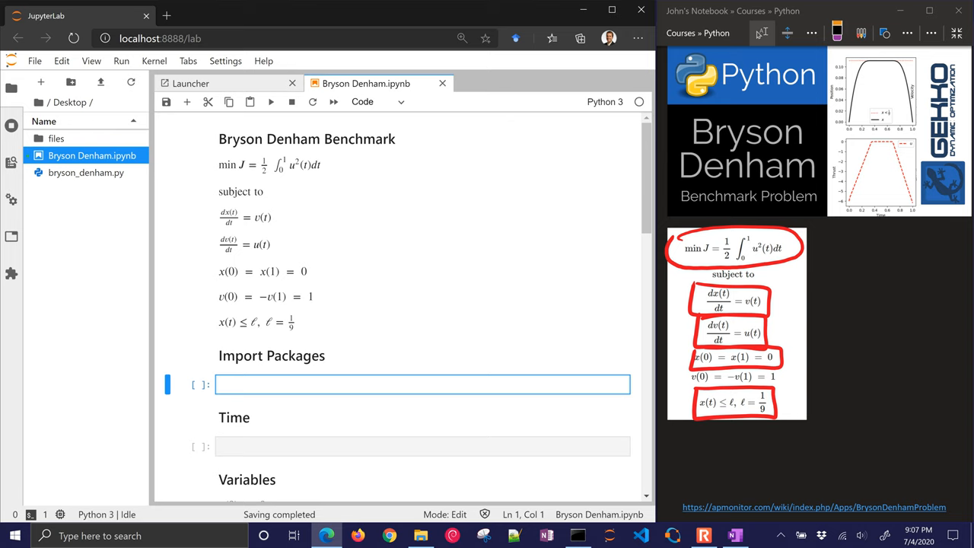
type("import numpy as np")
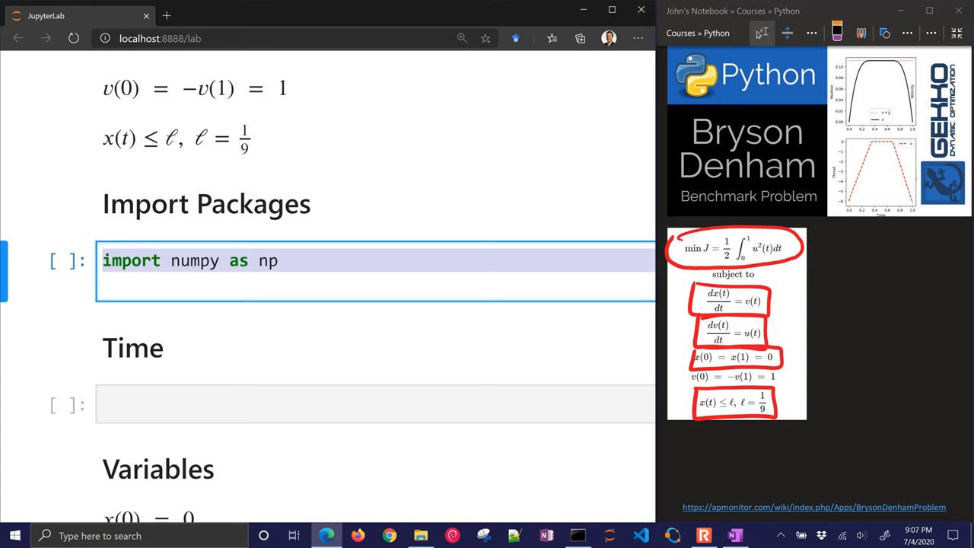
type("import matplotlib.pyplot as plt")
type("from gekko import GEKKO")
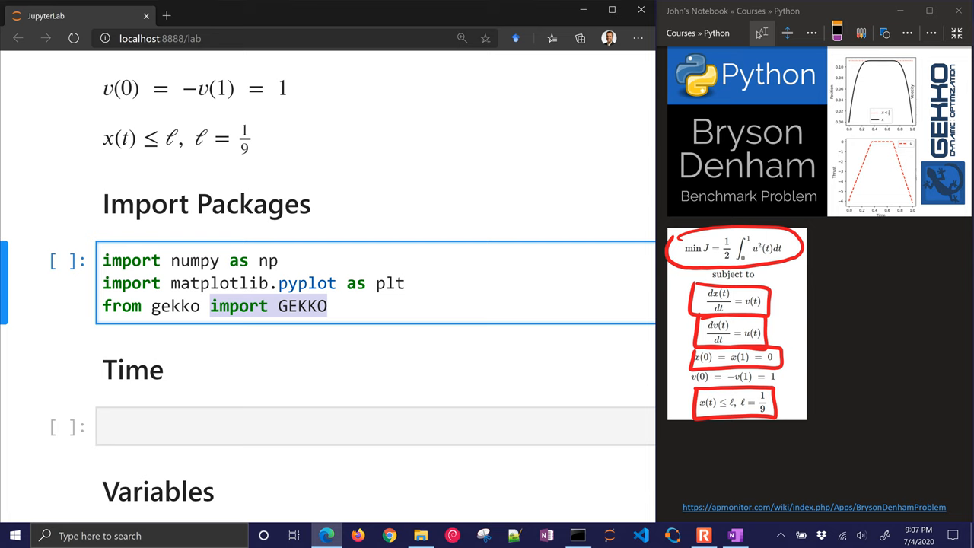
- Create a local GEKKO model with nt = 101 and m.time = np.linspace(0,1,nt)
left_click(373, 426)
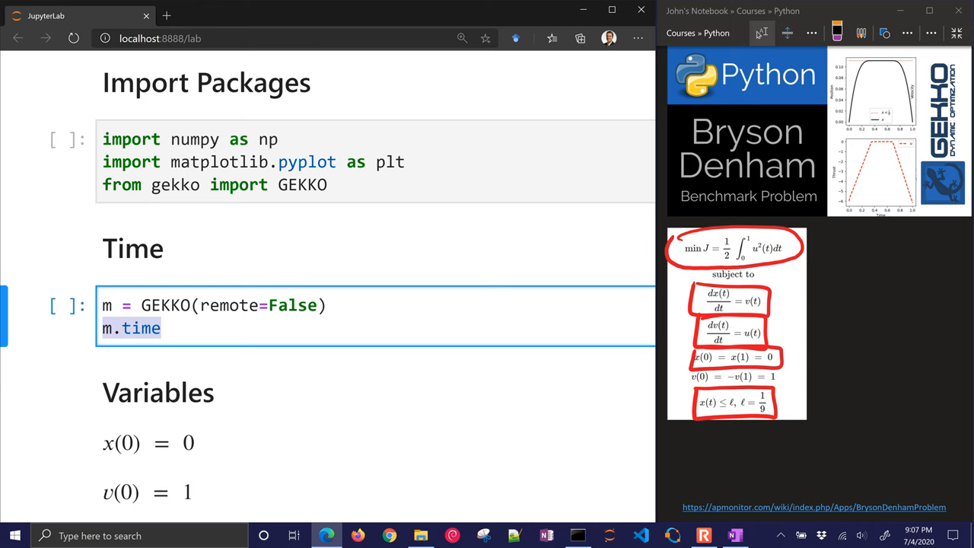
type("= np.linspace(0,1)")
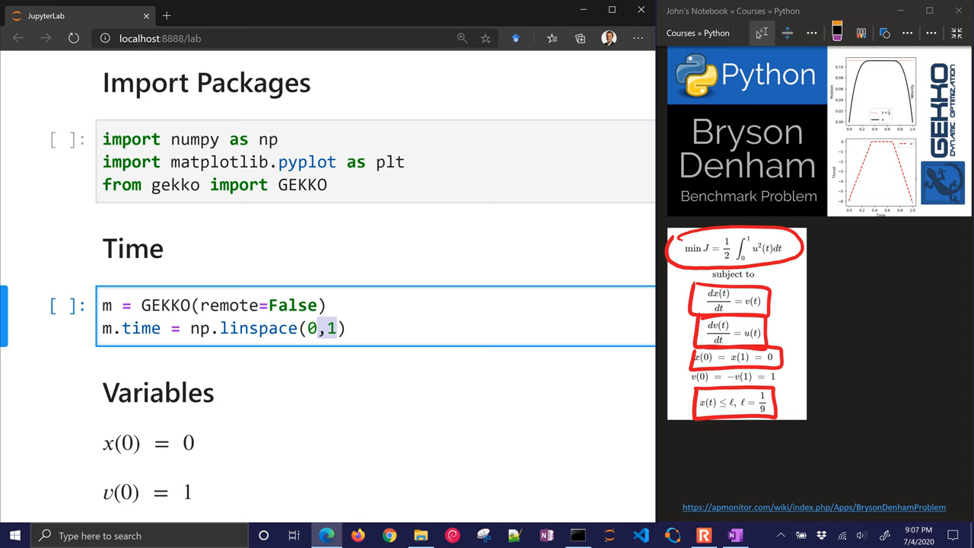
type("nt = 101;")
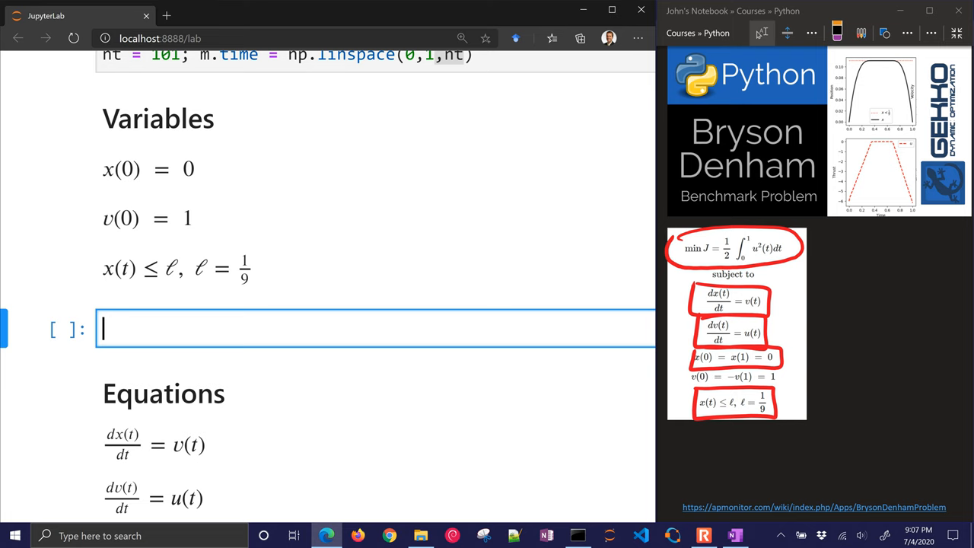
- Define x = m.Var(value=0,ub=1/9), v = m.Var(value=1) and u = m.Var(value=-6)
type("x = m.Var()")
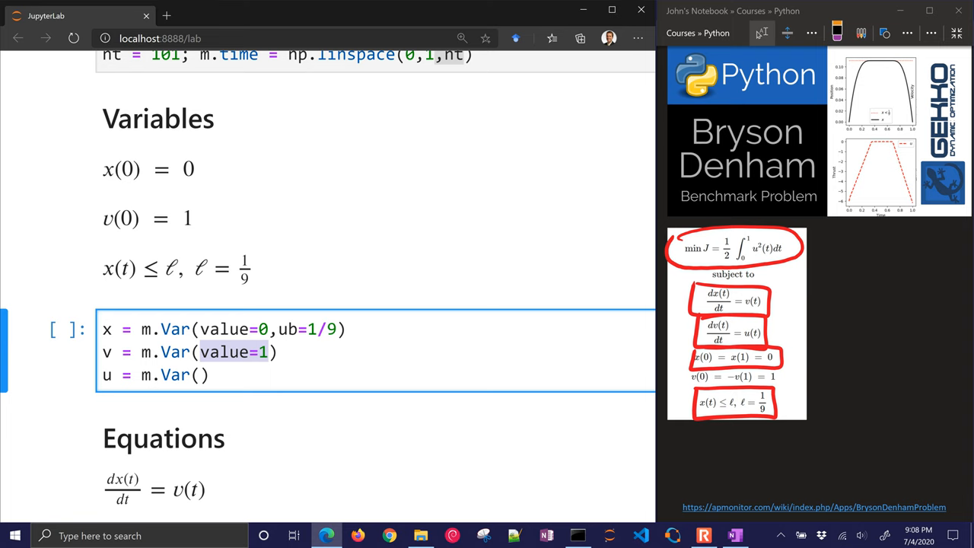
type("value=-6")
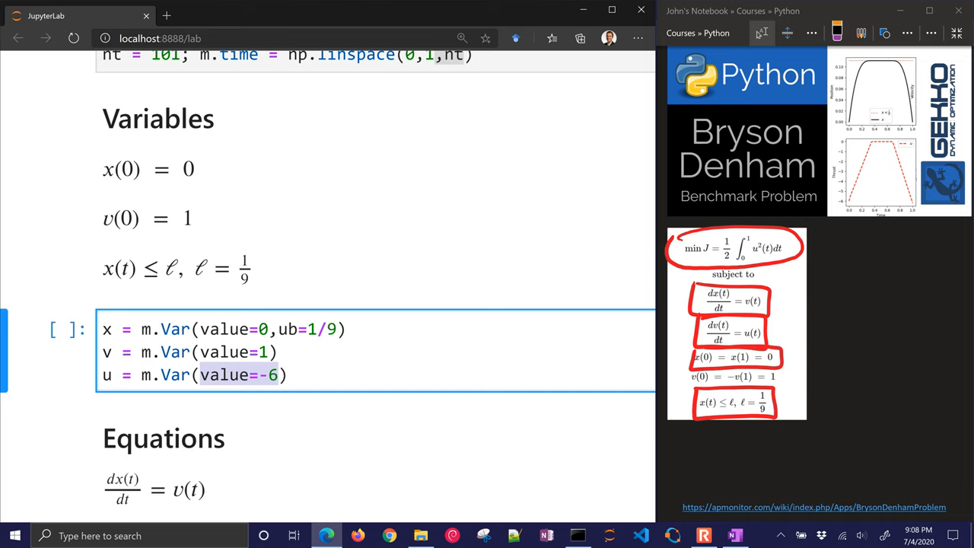
- Add m.Equation(x.dt()==v) and m.Equation(v.dt()==u)
scroll("down", 3)
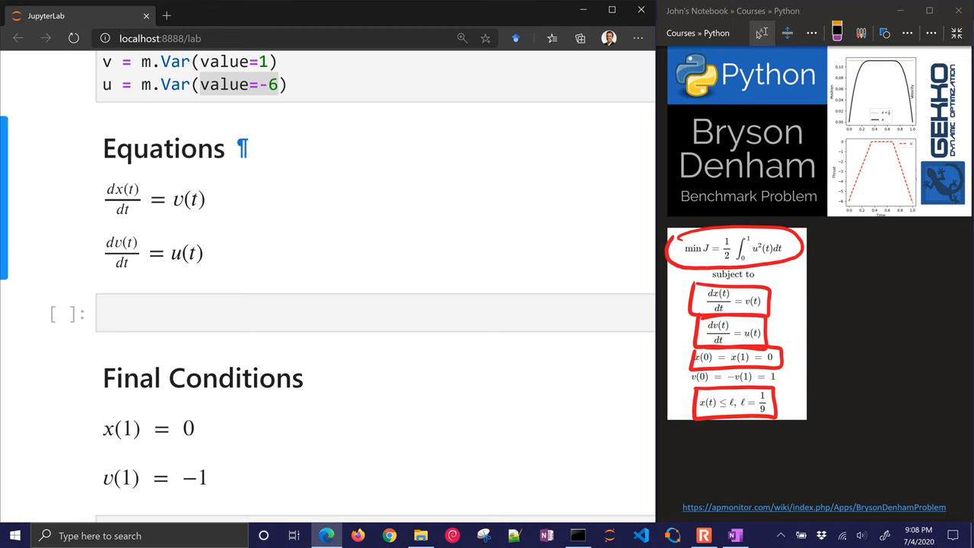
type("m.Equation(x.dt())")
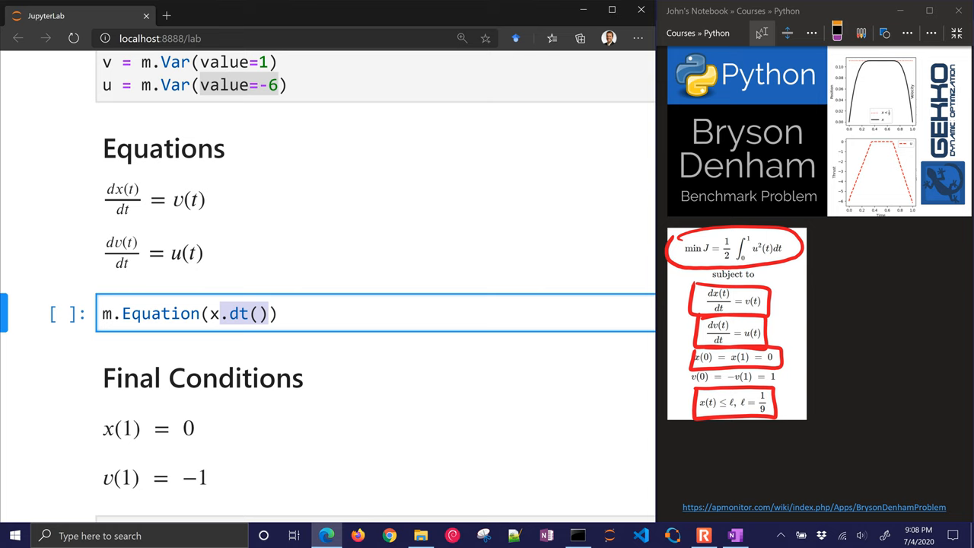
type("==v")
type("m.Equation(v.dt()==u)")
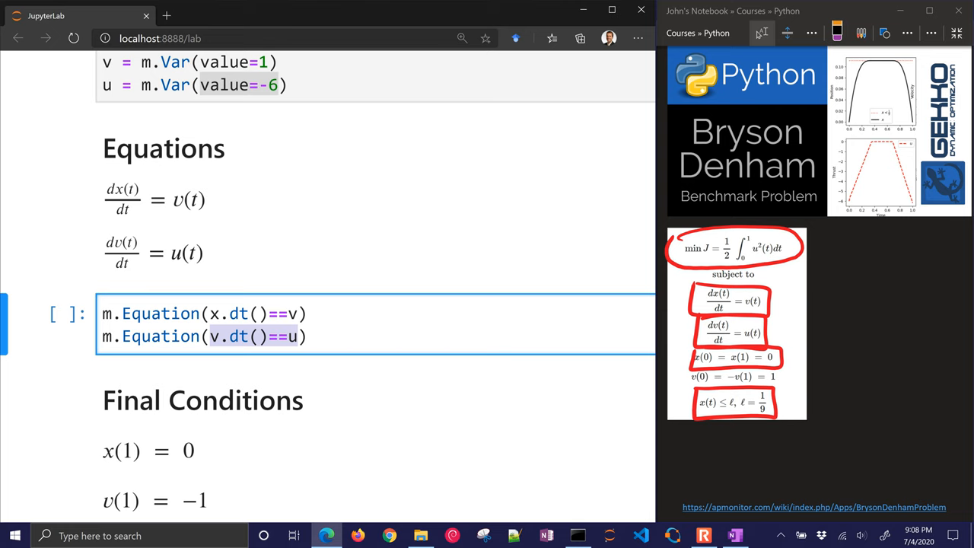
scroll("down", 3)
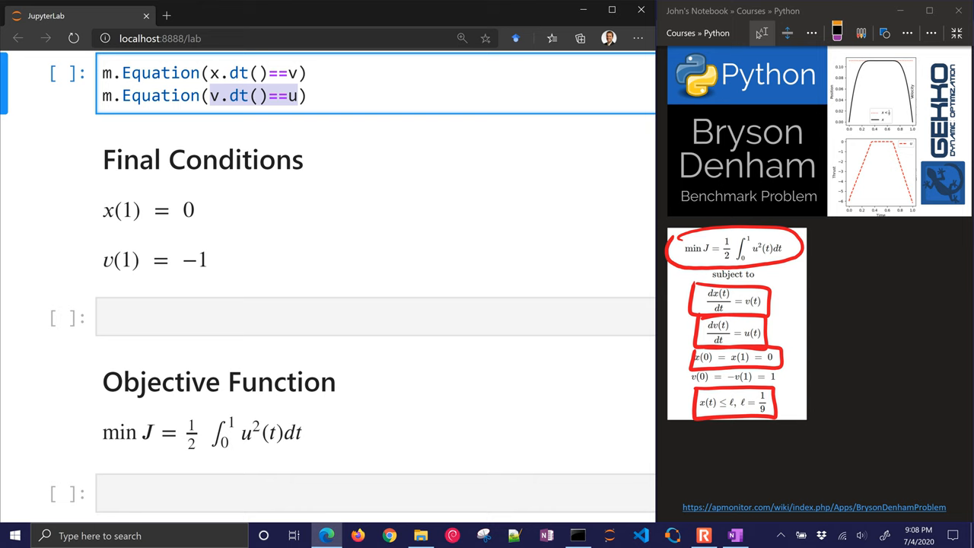
- Build p = np.zeros(nt) with p[-1] = 1.0 as the final-time parameter
type("# Final conditions")
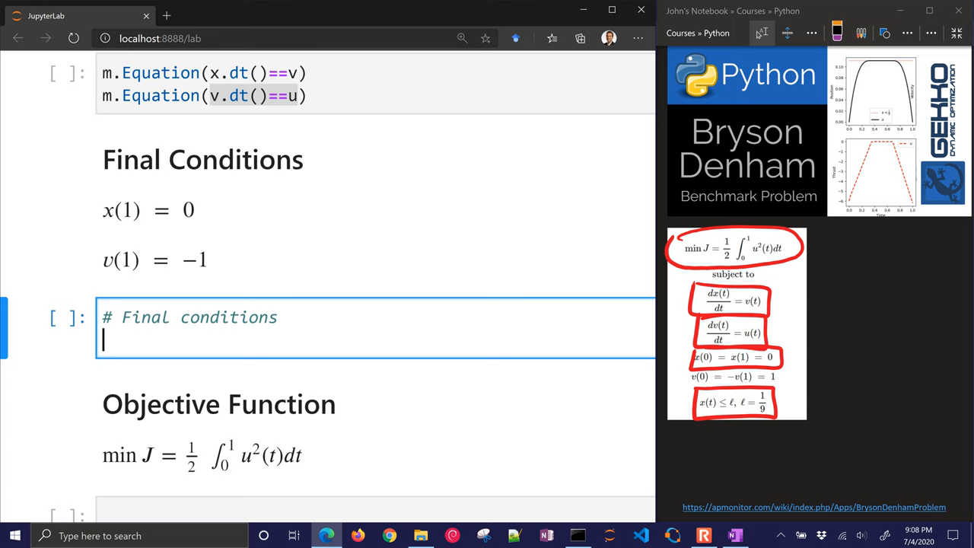
type("p")
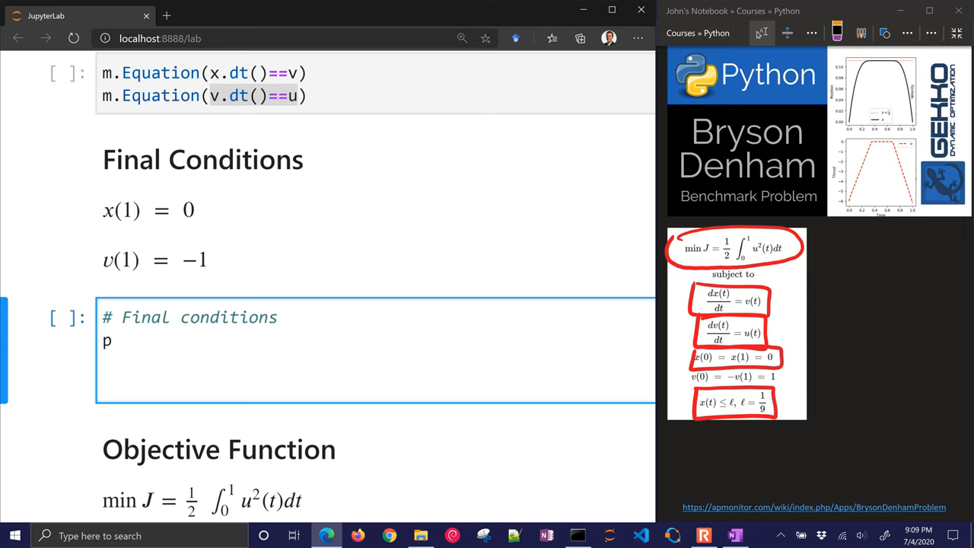
type("= np.zeros(nt)")
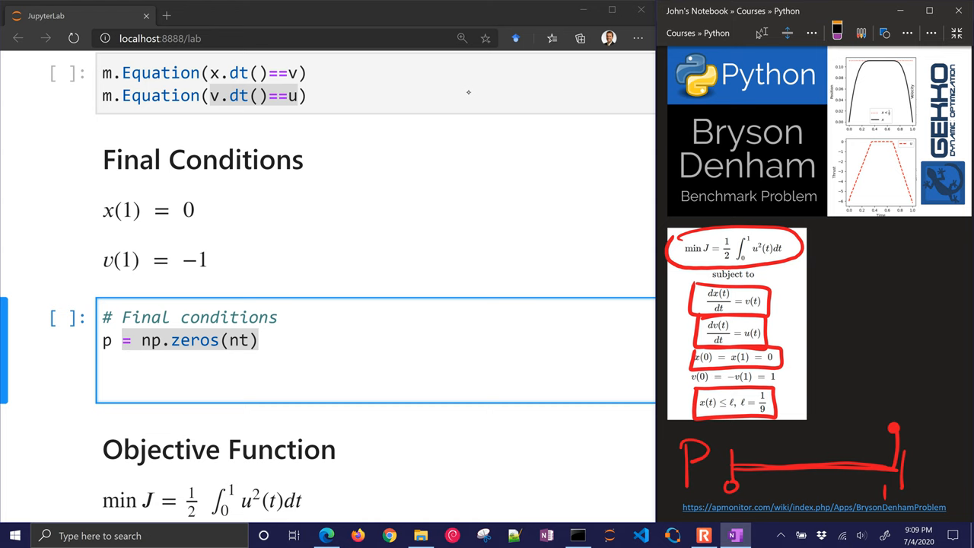
type("; p[-1] = 1.0")
type("final = m.Param(value=p")
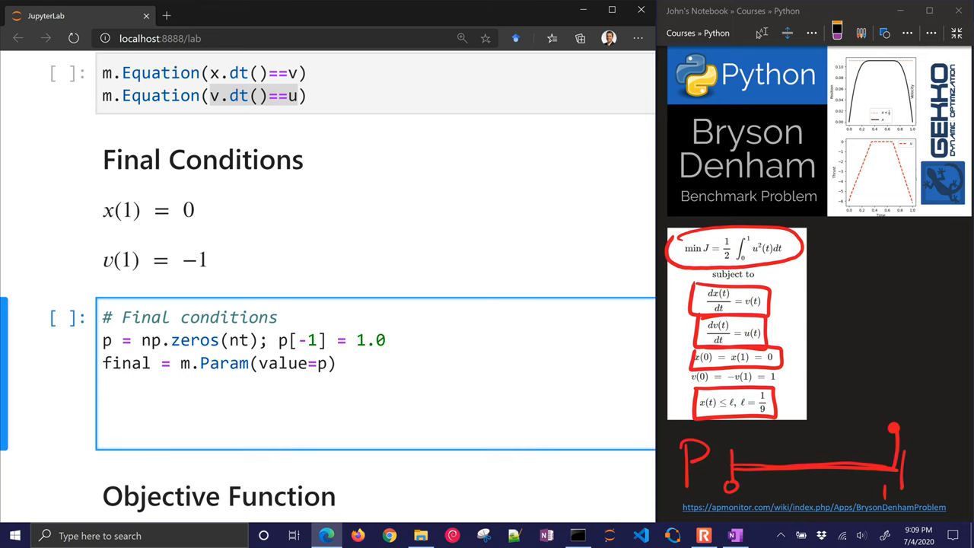
- Add soft = True branch minimizing final*1e5*x**2 style soft terminal penalties
type("soft = True")
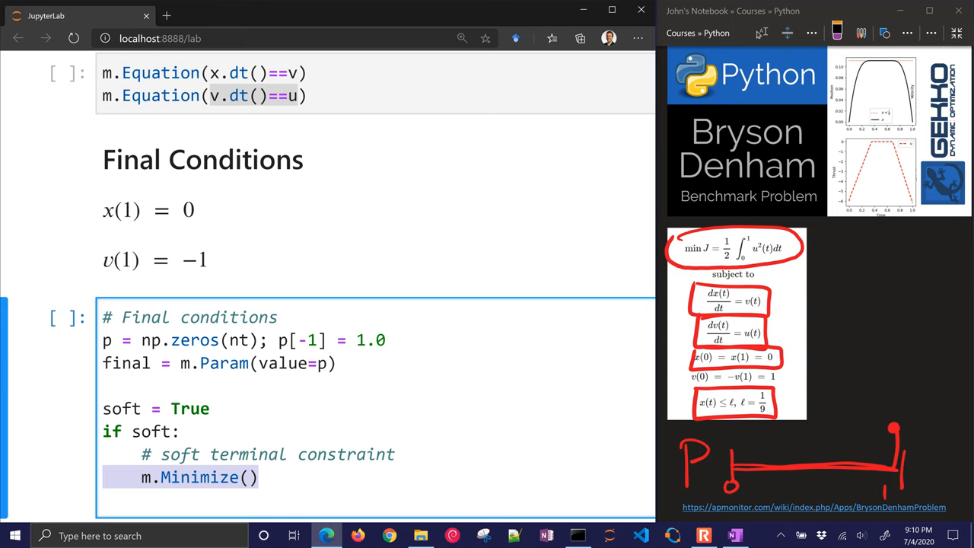
type("x**2")
type("m.Minimize((v+1)**2")
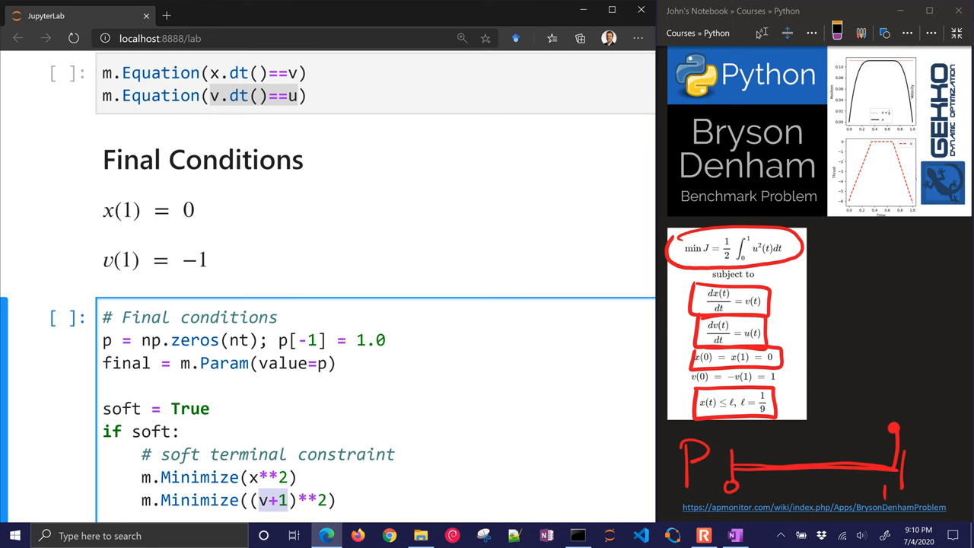
type("final*")
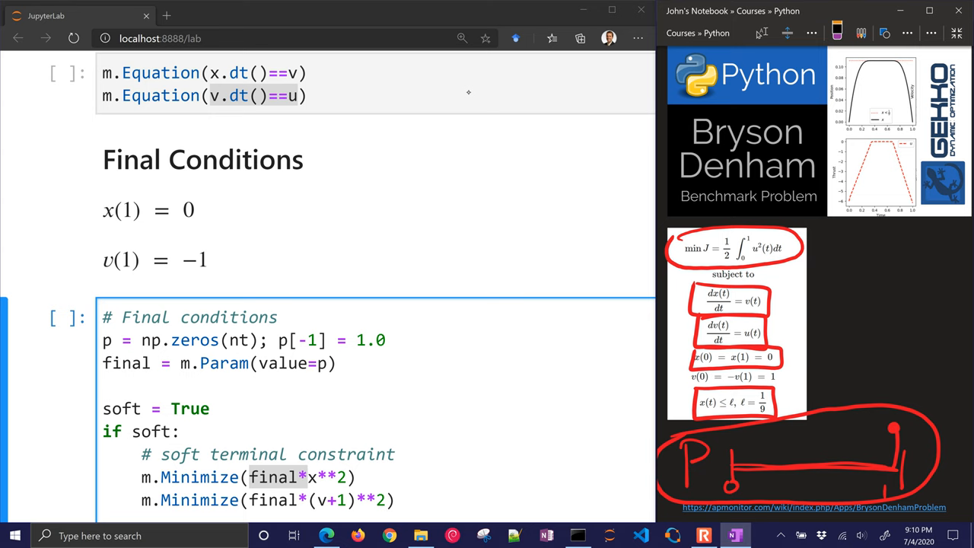
type("1e5*")
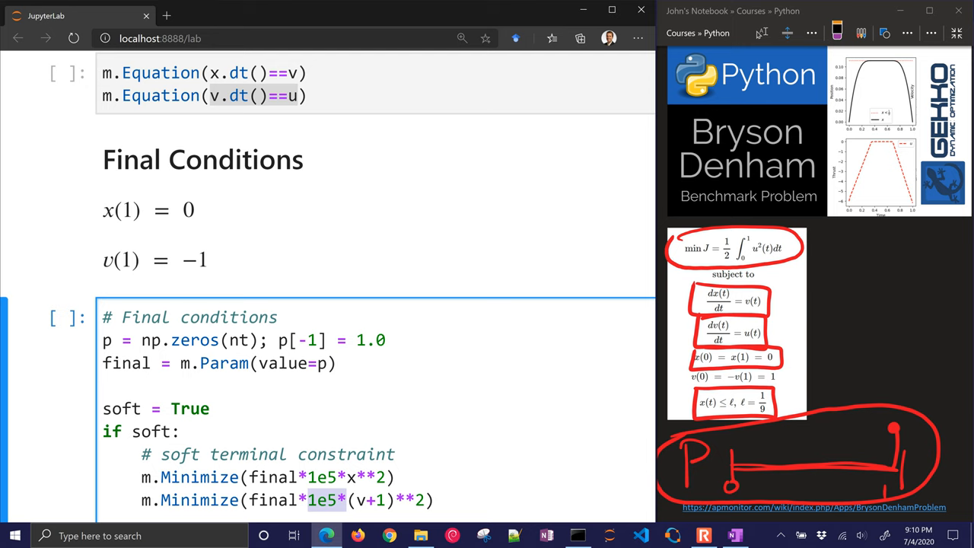
scroll("down", 3)
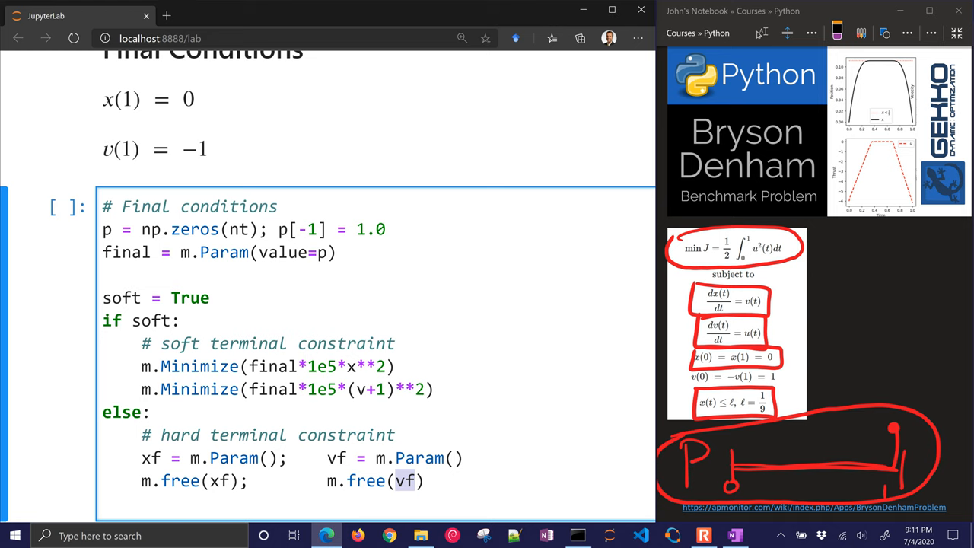
- Add the hard branch with m.fix_final calls and m.Equations([xf==x,vf==v])
scroll("down", 3)
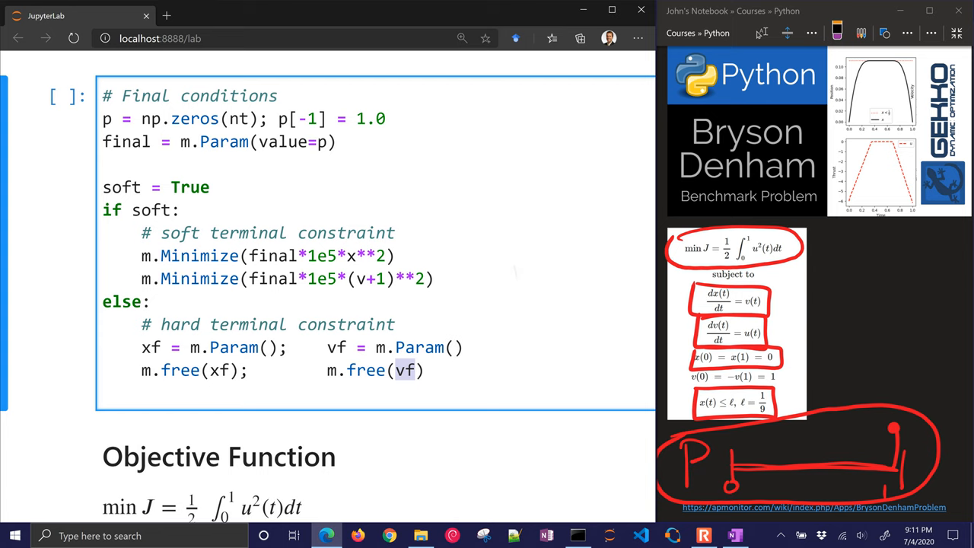
type("m.fix_final()")
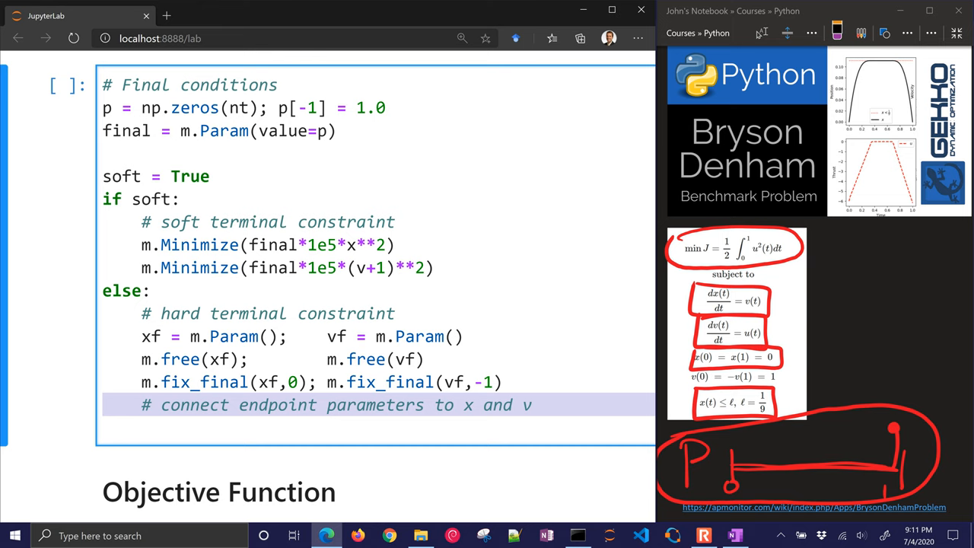
type("m.Equations([xf==x])")
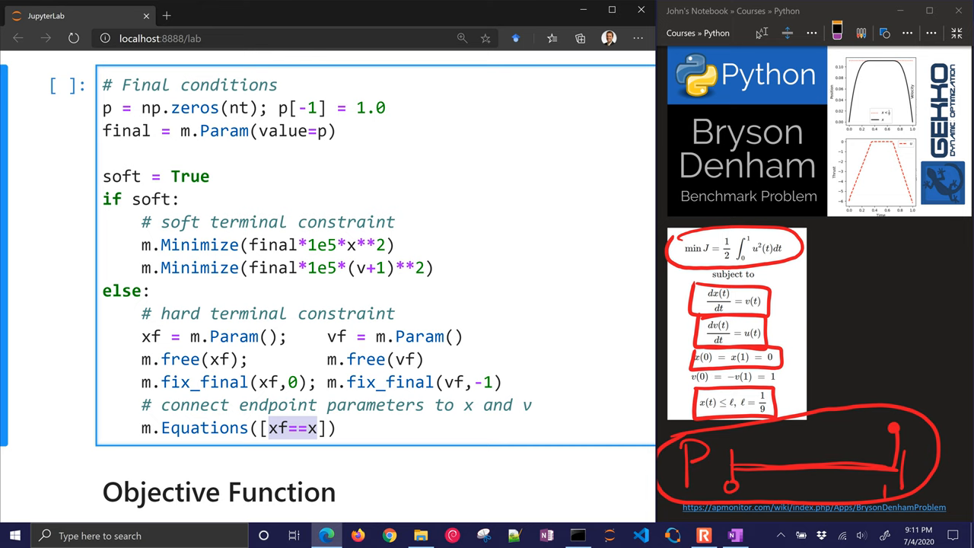
type(",vf==v")
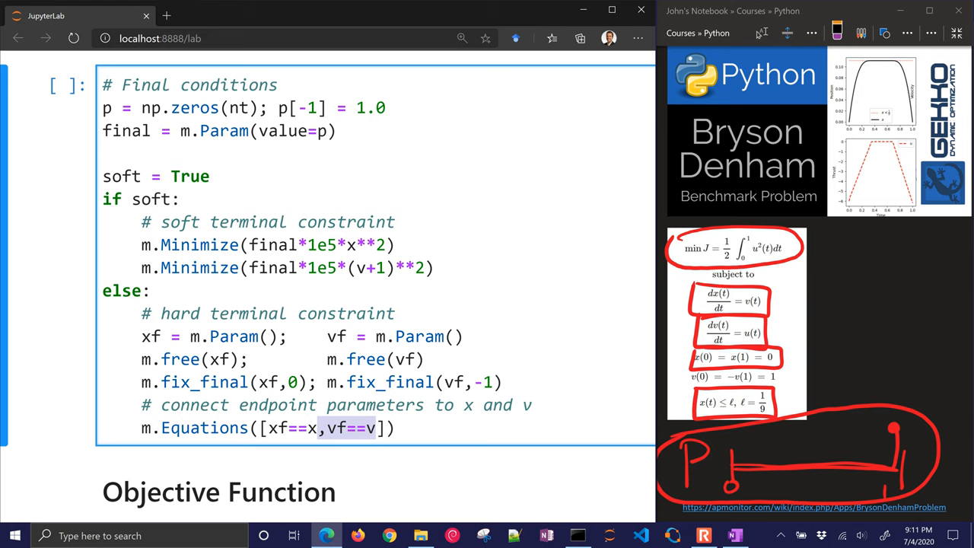
scroll("down", 3)
type("obj")
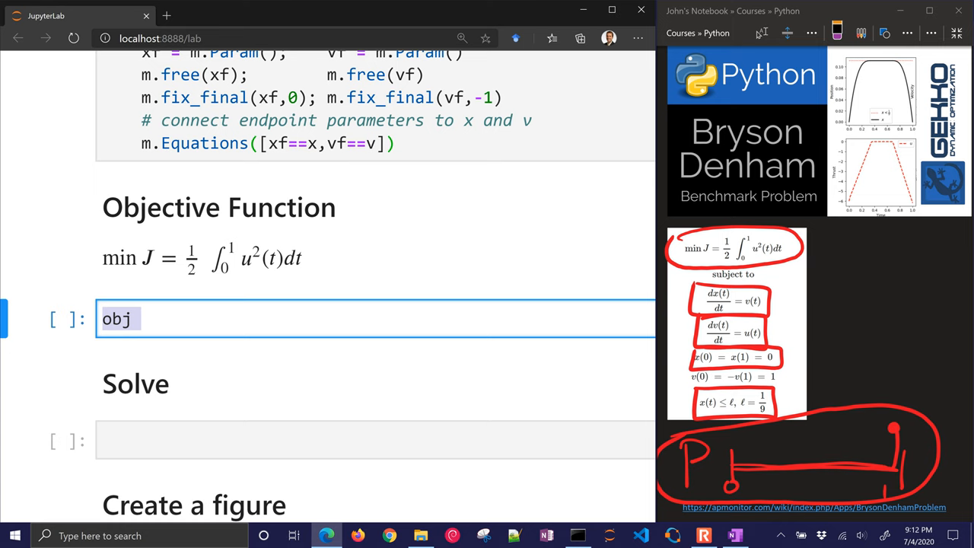
- Define obj = m.Intermediate(0.5*m.integral(u**2)) and minimize final*obj
type("= m.Intermediate()")
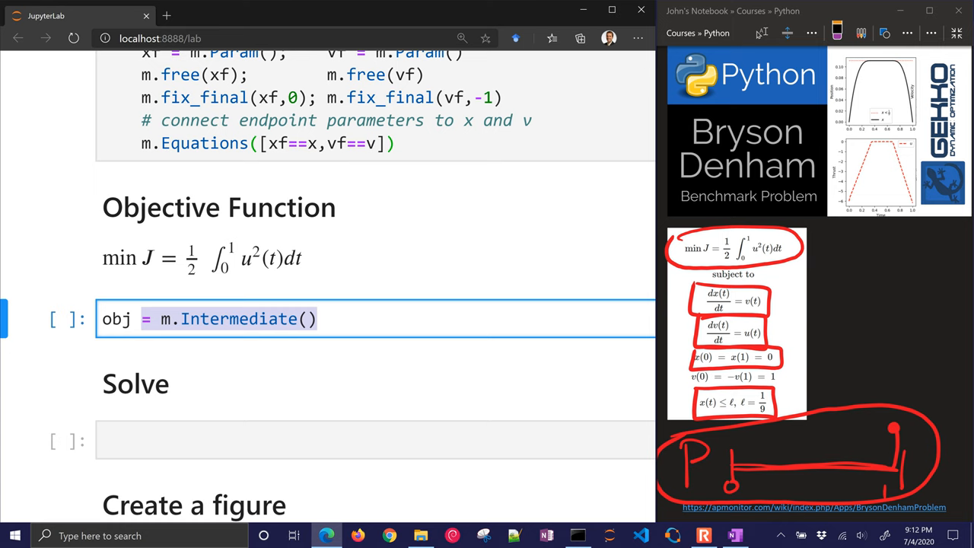
type("0.5*m.integral()")
type("m.Minimize(obj")
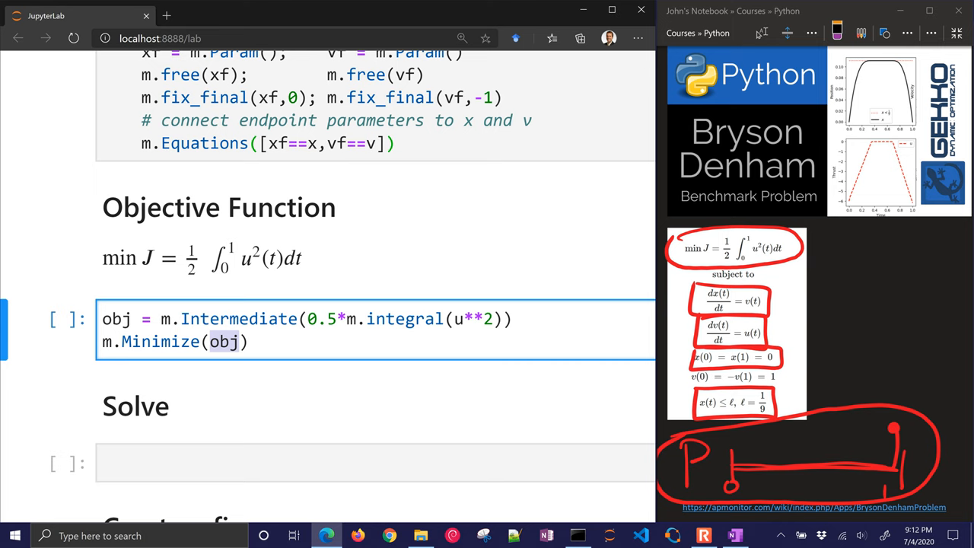
type("final*")
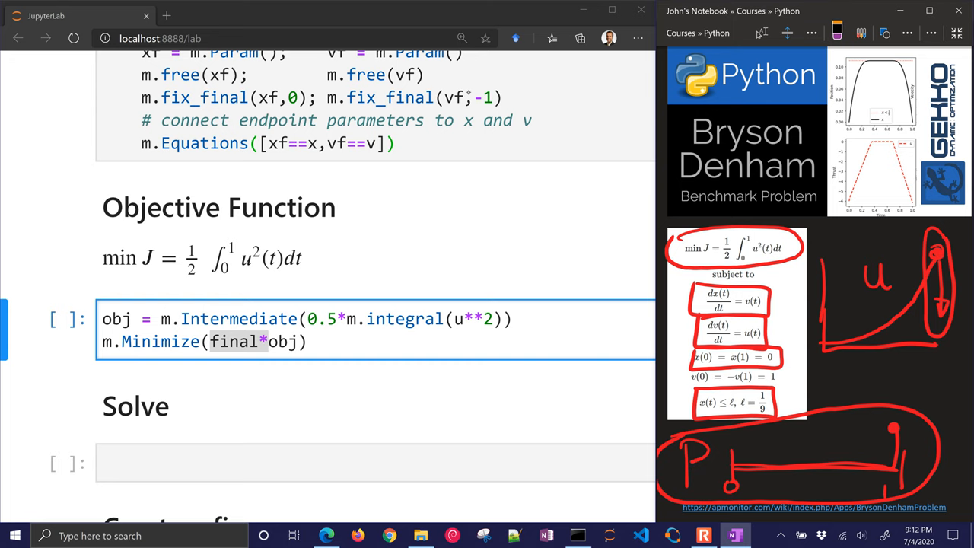
scroll("down", 3)
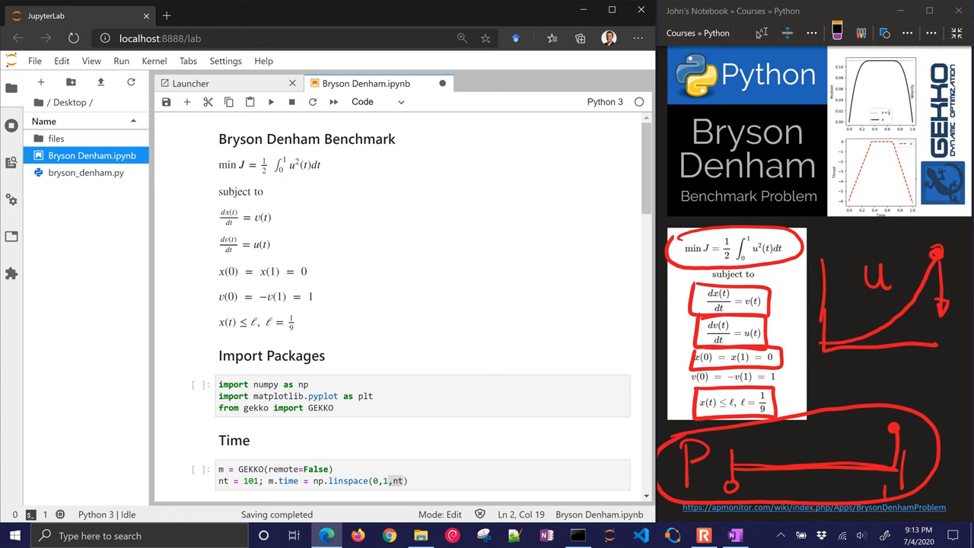
- Restart the kernel and run all cells, reviewing the IPOPT solver output
left_click(153, 61)
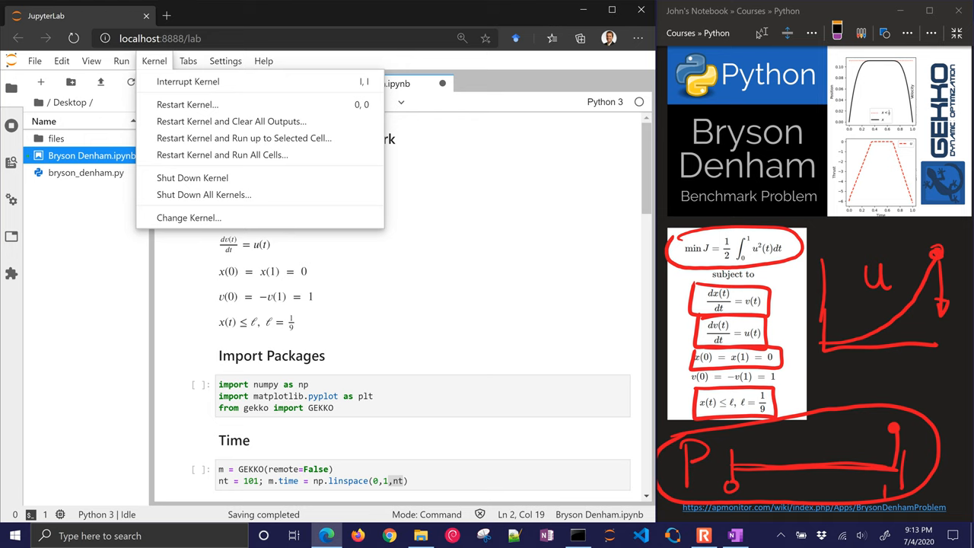
left_click(222, 155)
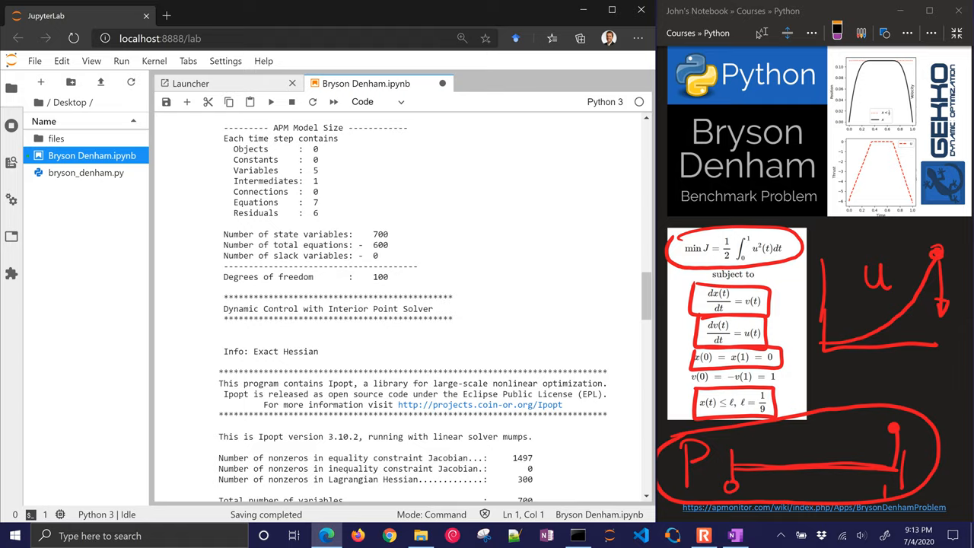
scroll("down", 3)
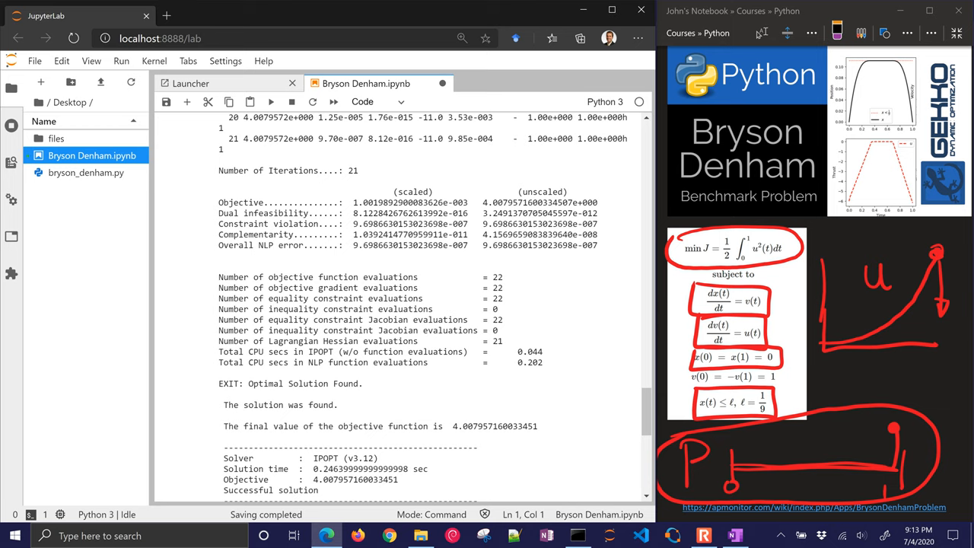
scroll("down", 3)
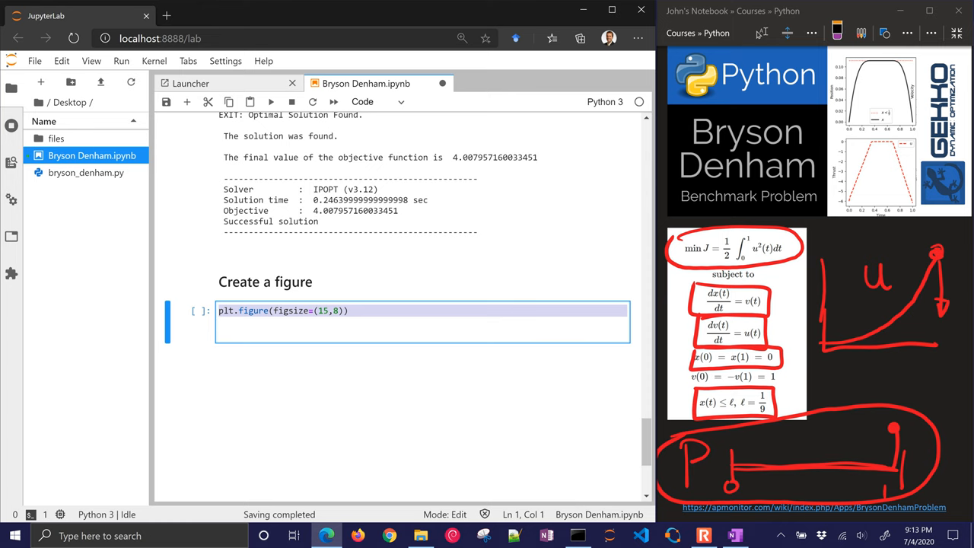
- In subplot(2,2,1), plot the dotted red 1/9 limit labelled $x<\frac{1}{9}$
type("plt.subplot(2,2,1)")
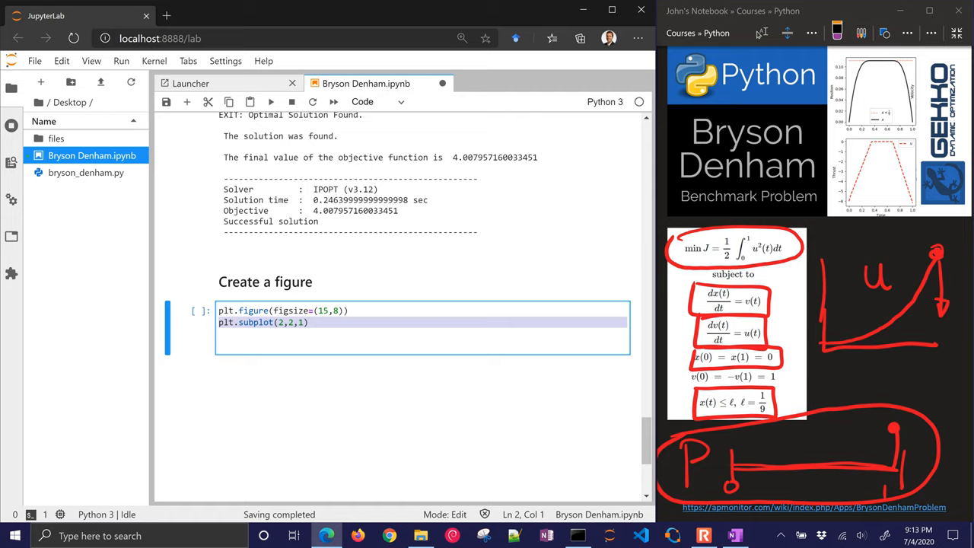
type("plt.plot([0,1],[1/9,1/9])")
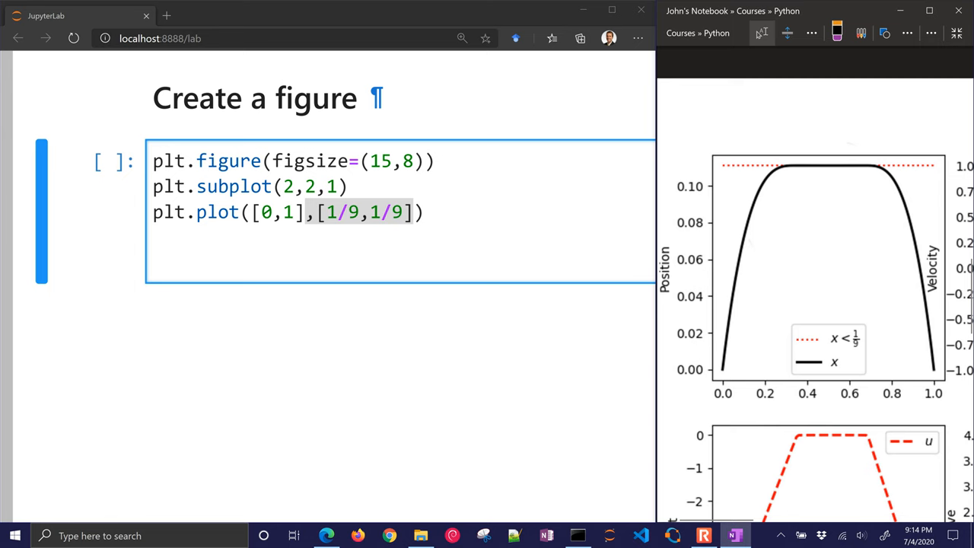
type(",'r:'")
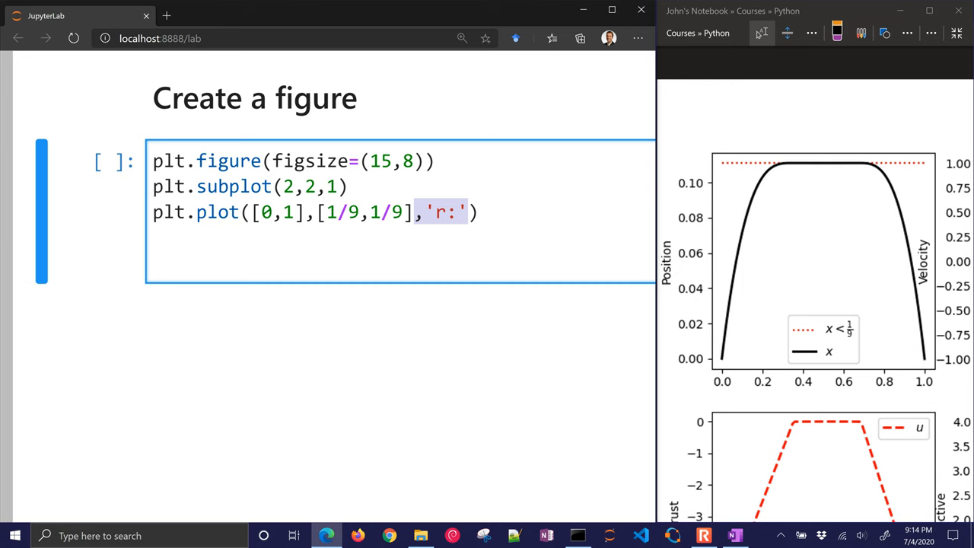
type(",label=r'$x<\\frac{1}{9}$'")
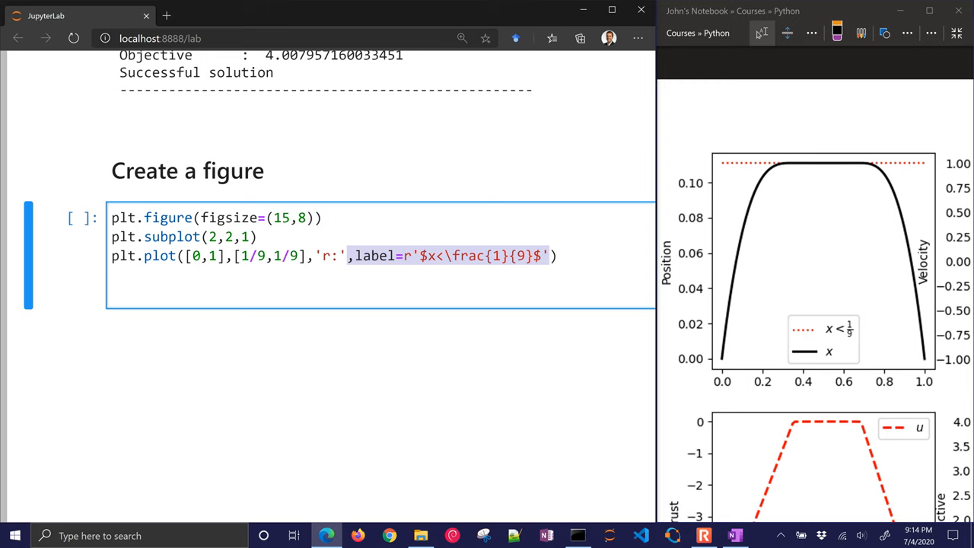
- Plot m.time vs x.value as a black line with lw=2 labelled $x$
type("plt.plot()")
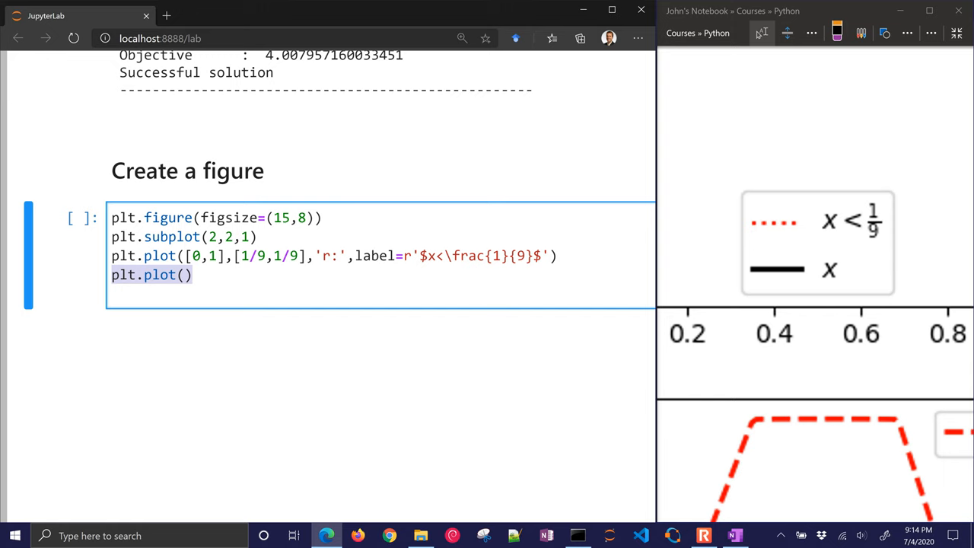
type("m.time,x.value,'k-'")
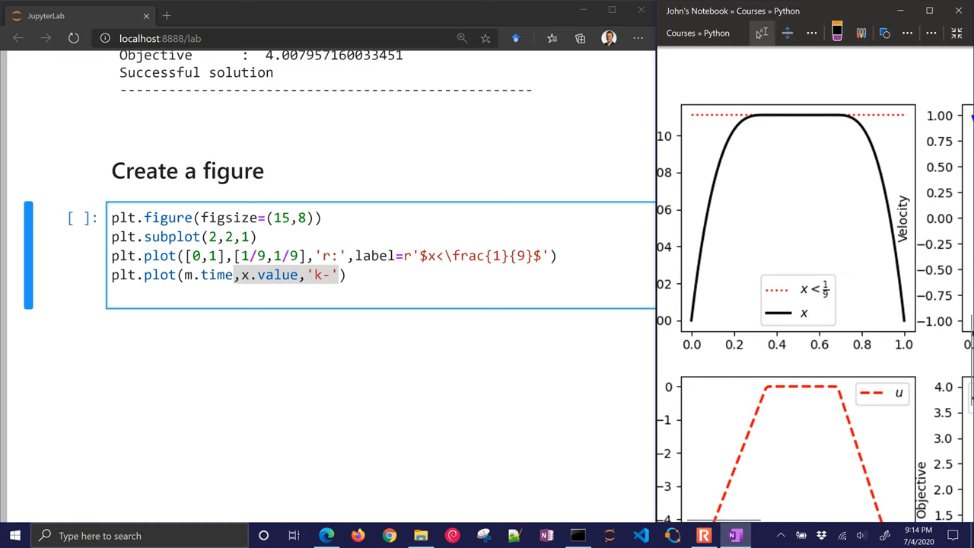
type(",lw=2,label=r'$x$'")
type("plt.legend(loc='best")
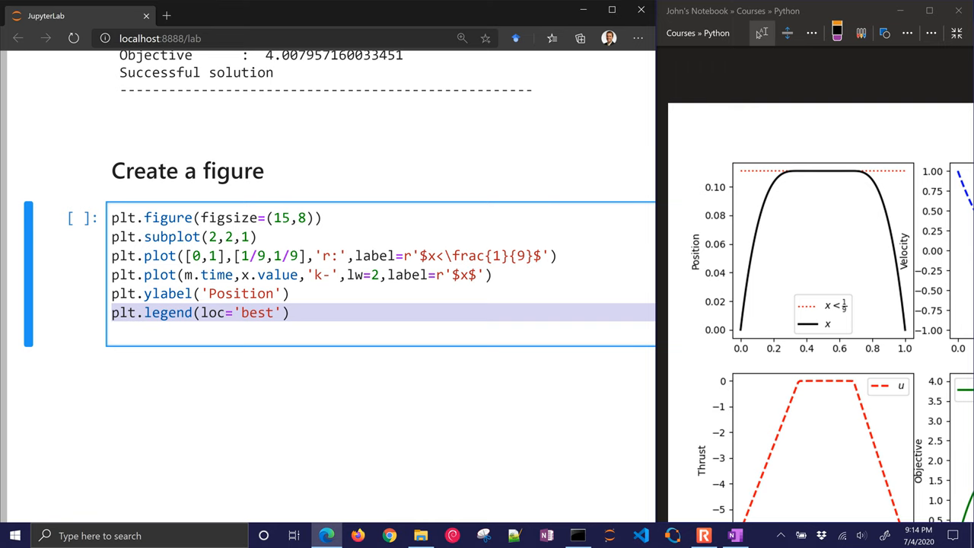
- In subplot(2,2,2), plot velocity v as a blue dashed line, lw=2, labelled $v$
type("plt.subplot(2,2,2)")
type("plt.plot(")
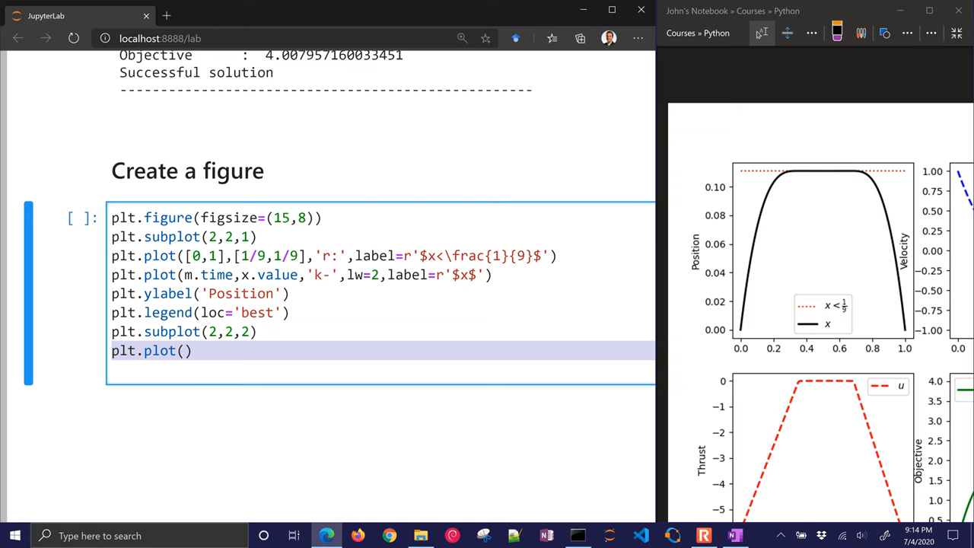
type("m.time,v.value,'b--'")
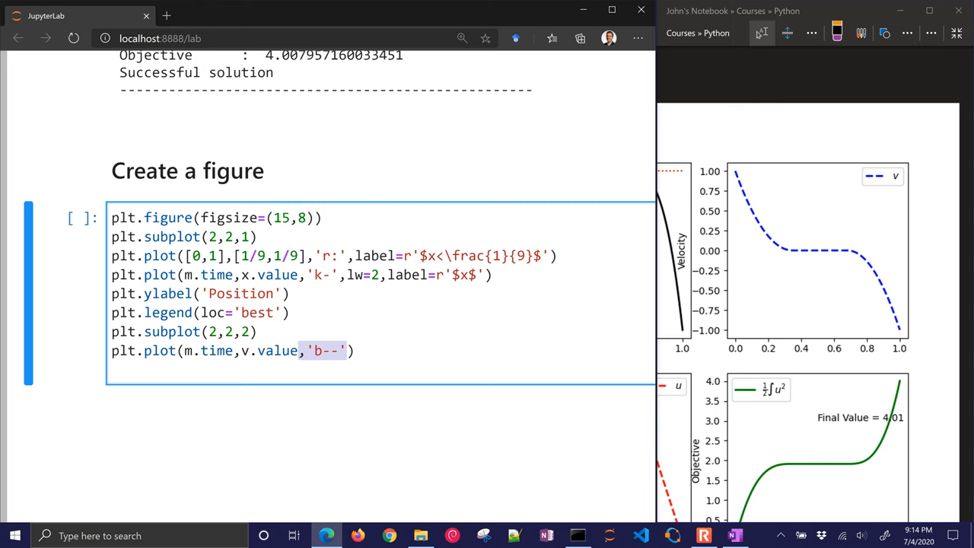
type(",lw=2,label=r'$v$')")
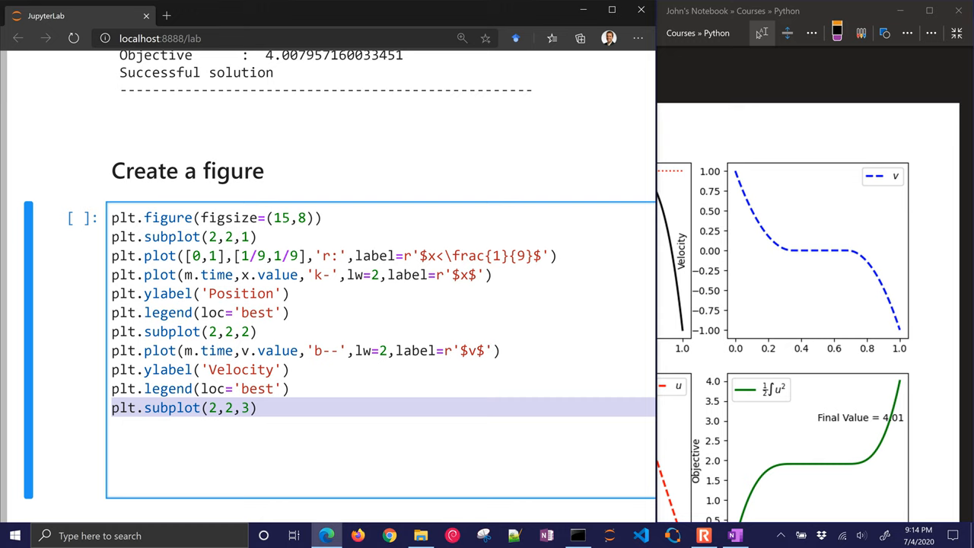
- Plot thrust u against time and label the y-axis 'Thrust'
type("plt.plot(m.time,u.value,)")
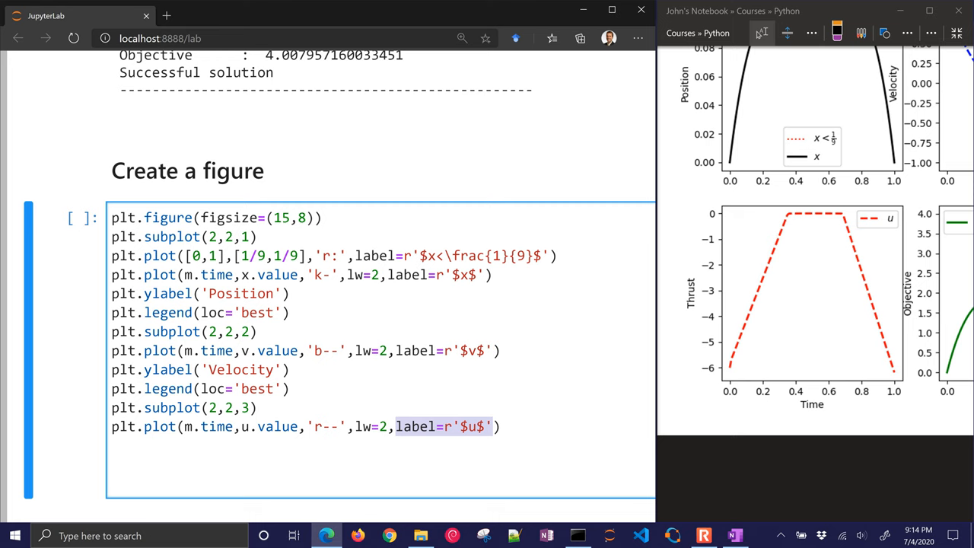
type("plt.ylabel('Thrust')")
type("plt.subplot(2,2,4")
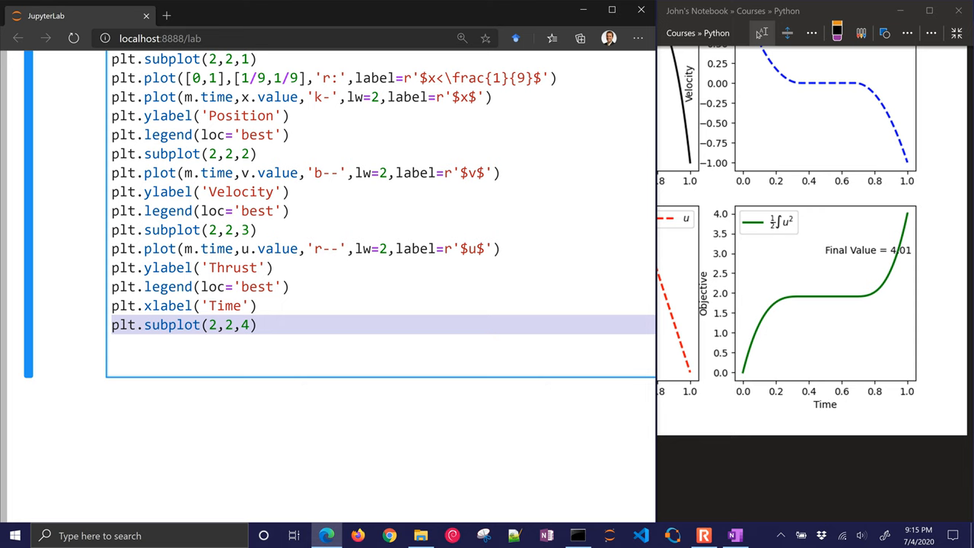
- Plot obj as a green line labelled $\frac{1}{2} \int u^2$ and start the 'Final Value = ' text at (0.5,3.0)
type("plt.plot(m.time,obj.value,'g-',)")
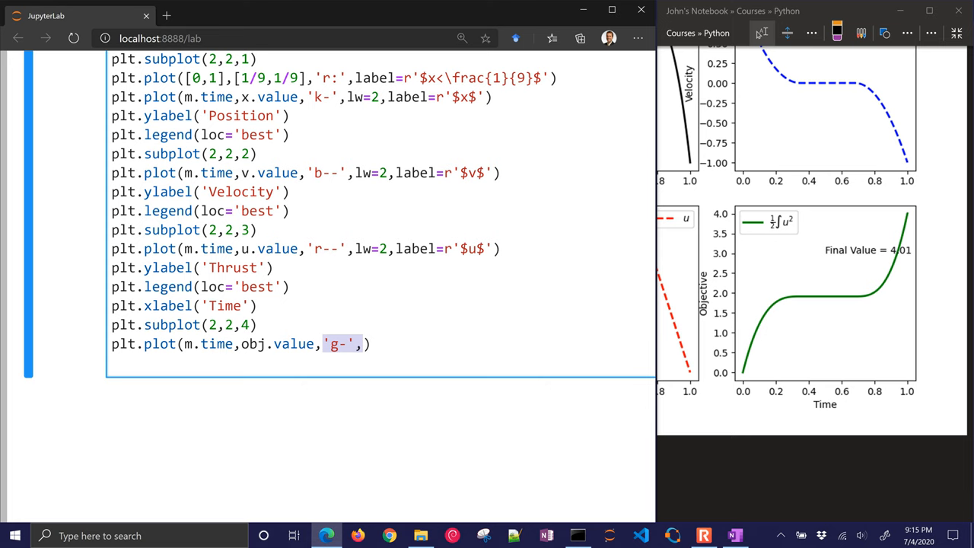
type(",lw=2,label=r'$\\frac{1}{2} \\int u^2$'")
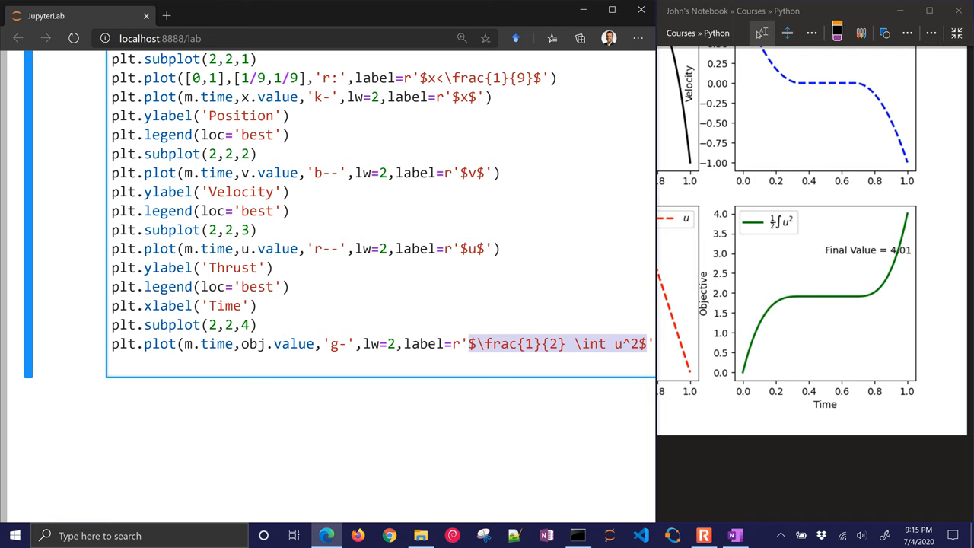
type("plt.text()")
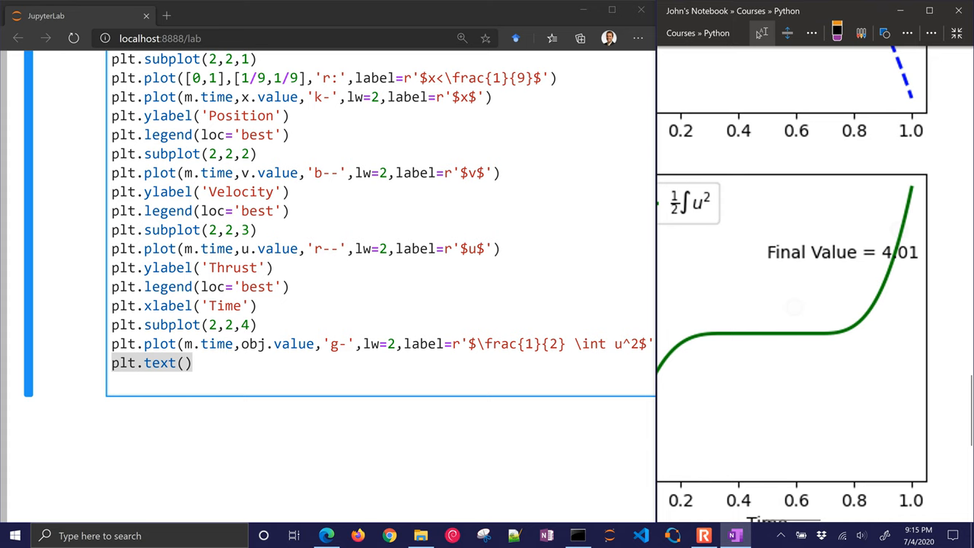
type("0.5,3.0,'Final Value = '")
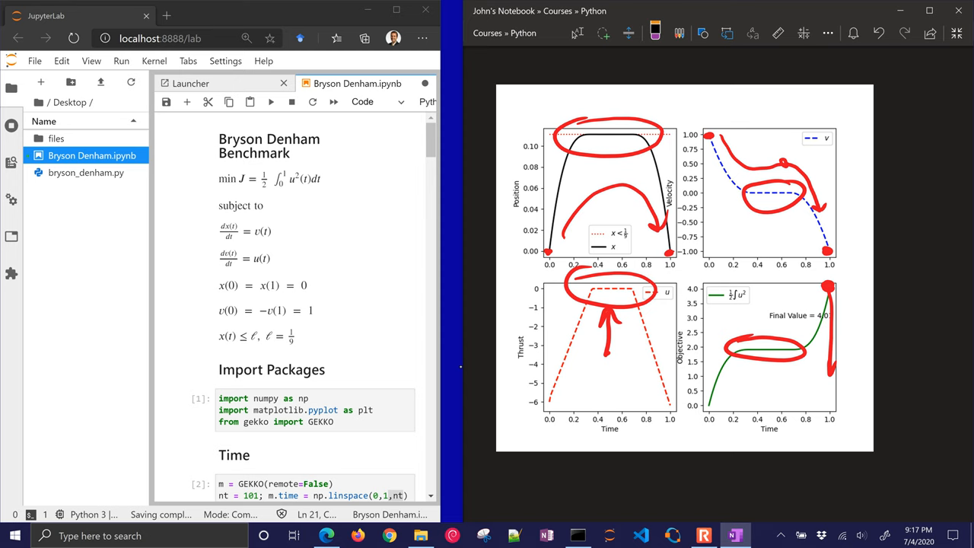
- Change soft = True to soft = False in the Final conditions cell
scroll("down", 3)
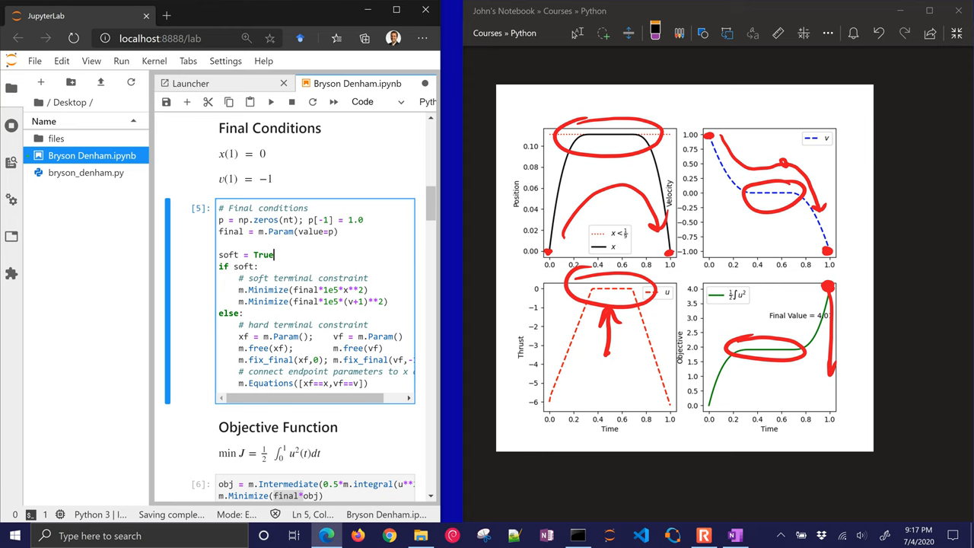
type("False")
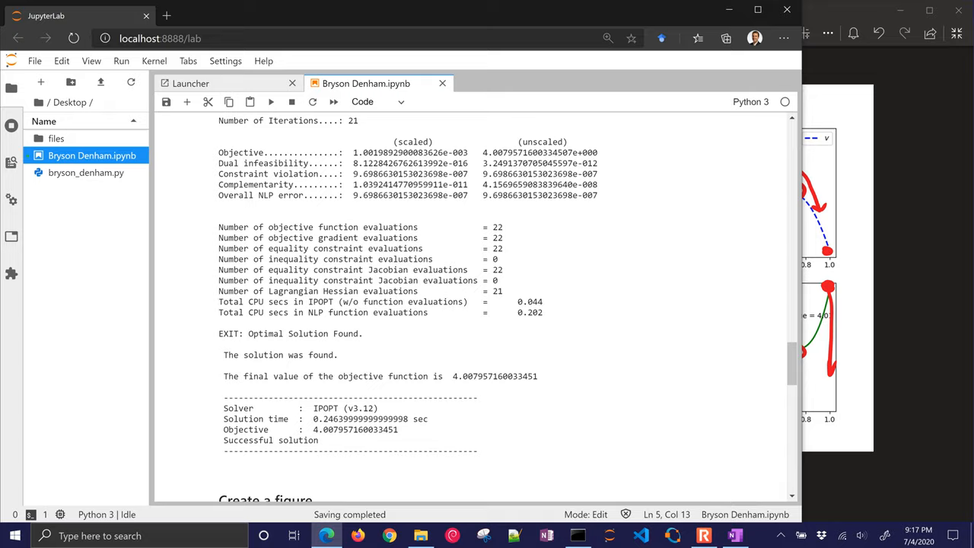
- Scroll past the hard-constraint code and Solve cell to the IPOPT output with objective 4.0090
scroll("up", 3)
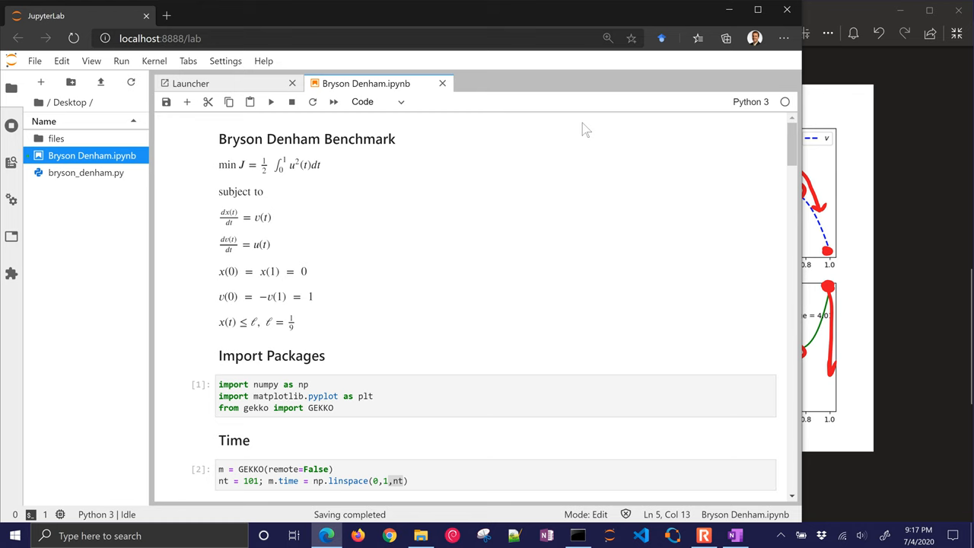
scroll("down", 3)
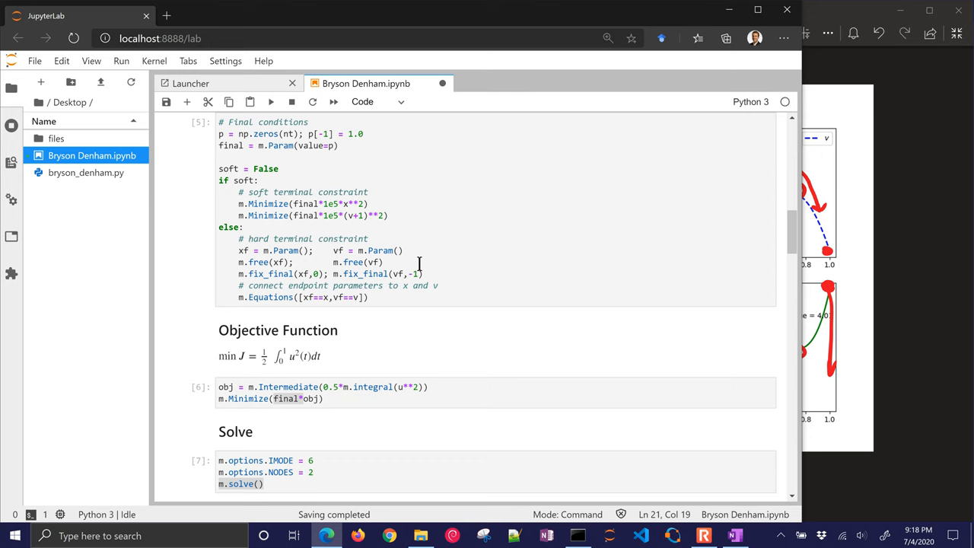
scroll("down", 3)
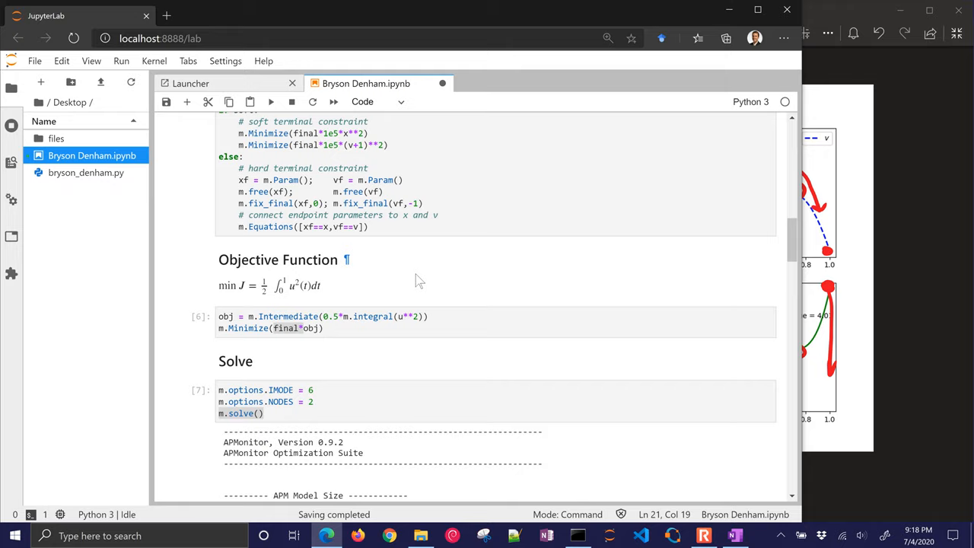
scroll("down", 3)
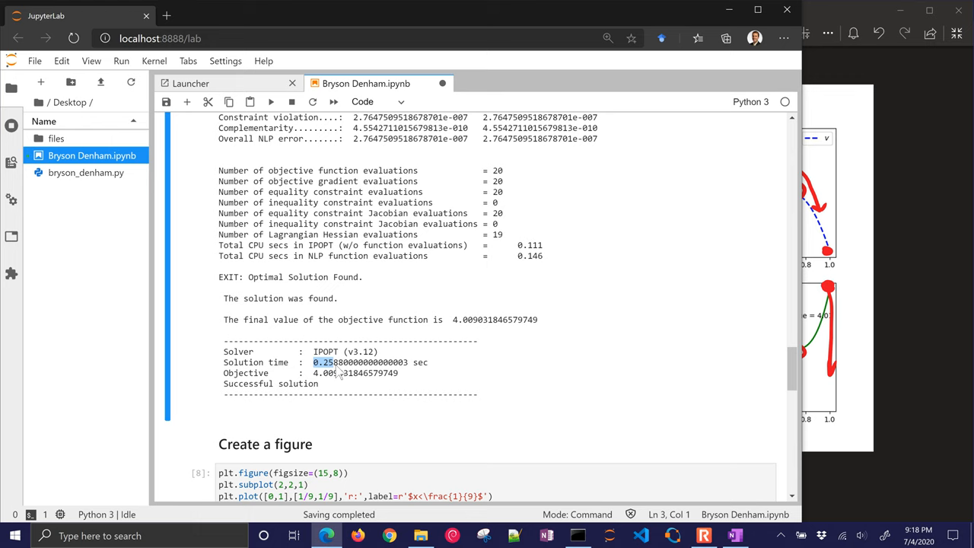
- Scroll to the regenerated four-panel figure whose hard-constraint solution reaches 4.01
scroll("down", 3)
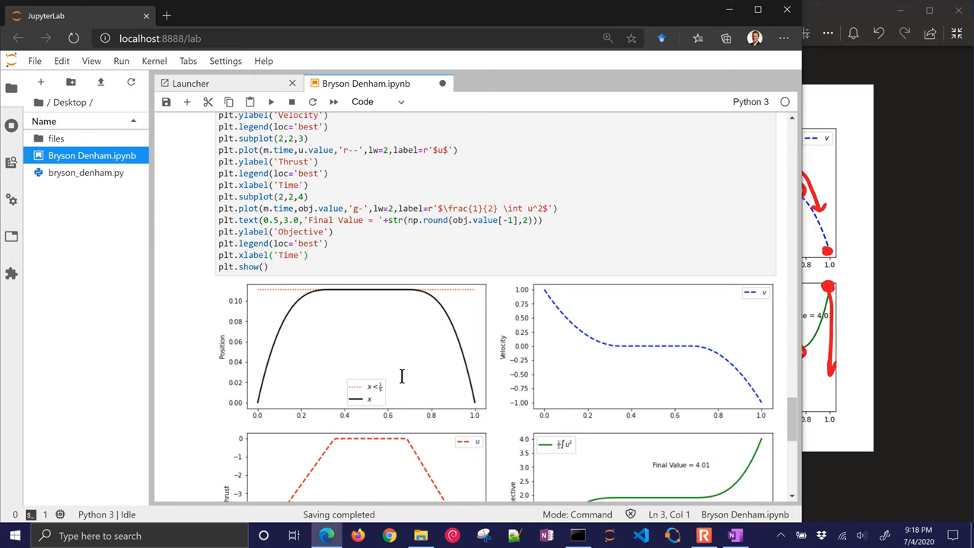
scroll("down", 3)
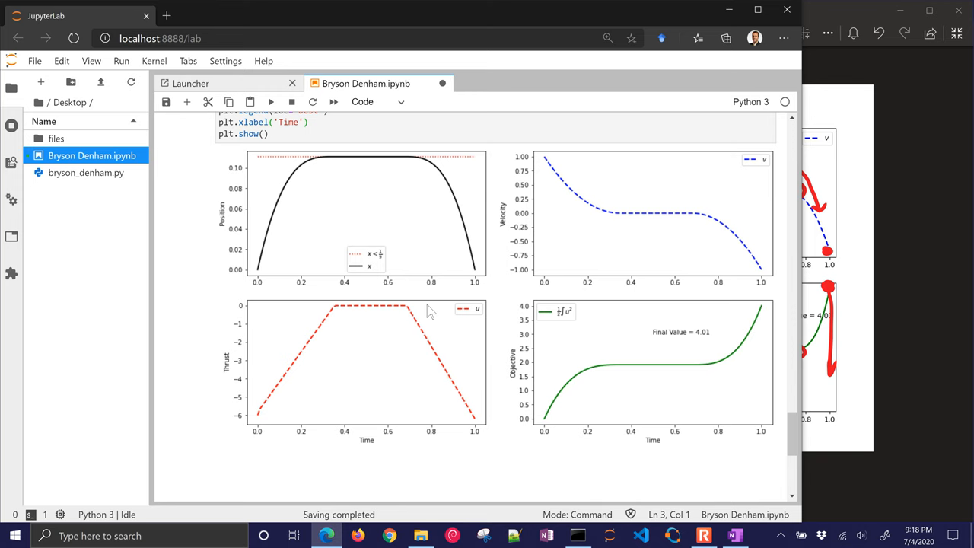
mouse_move(394, 305)
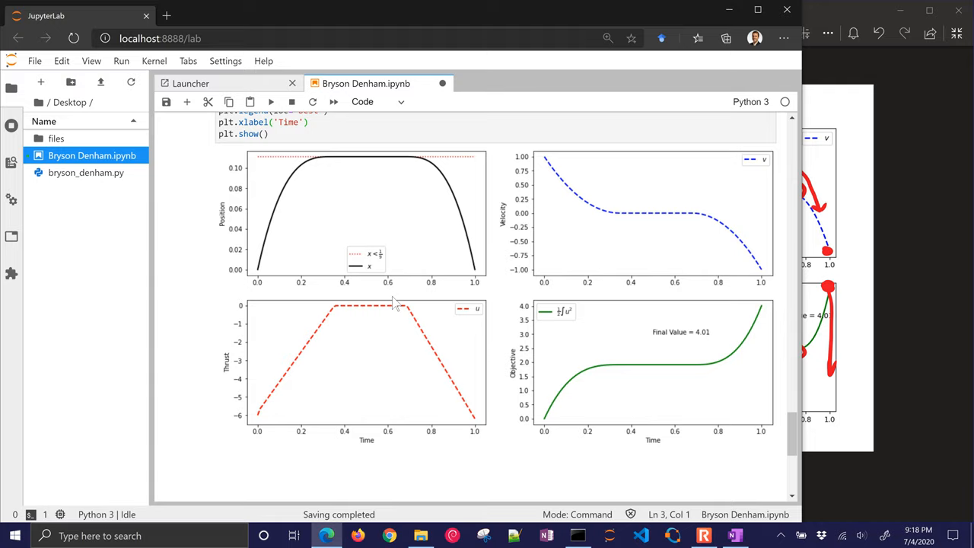
scroll("up", 3)
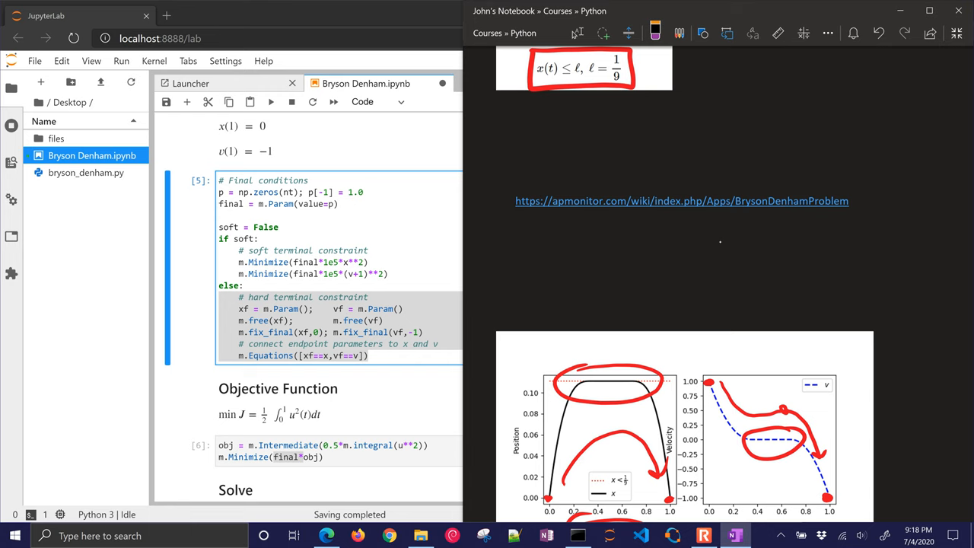
- Follow the apmonitor.com BrysonDenhamProblem link from the OneNote page into the browser
left_click(681, 201)
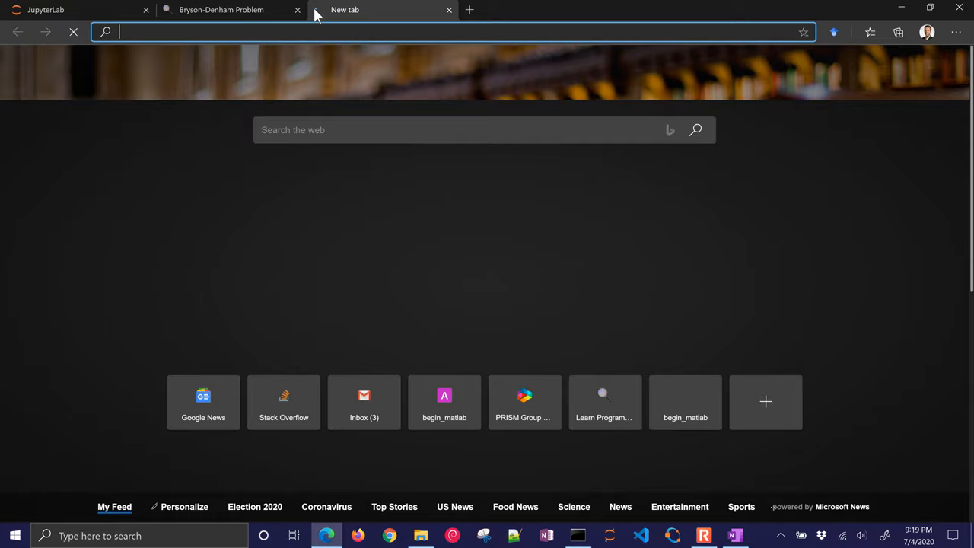
- Go to apmonitor.com/do, then Benchmarks, and choose Maximize Profit (Commercial Fishery)
type("apmonitor.com/do/")
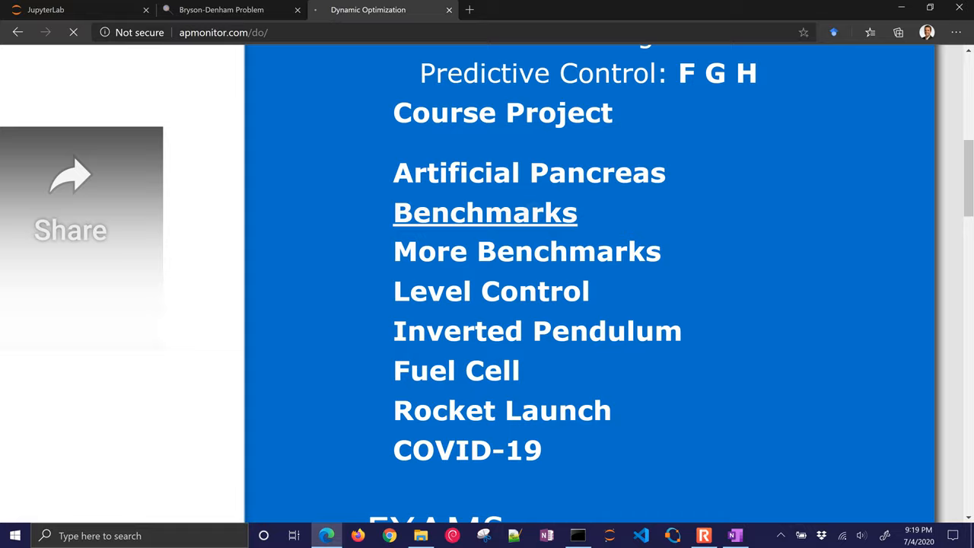
left_click(526, 251)
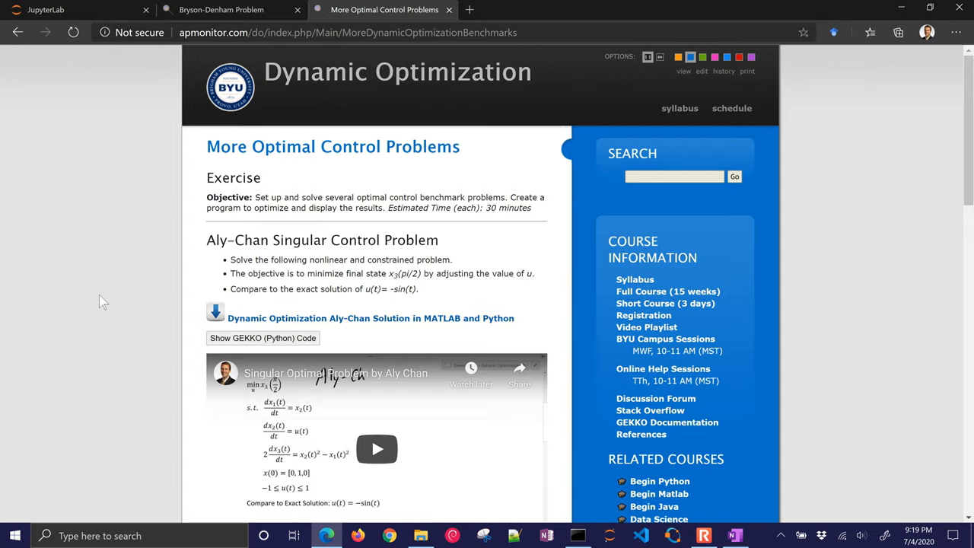
scroll("down", 3)
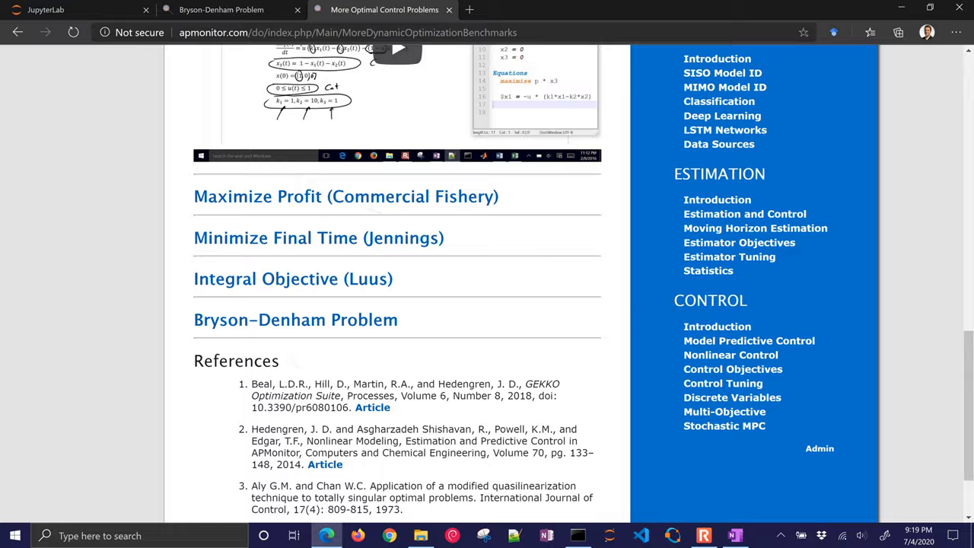
left_click(344, 196)
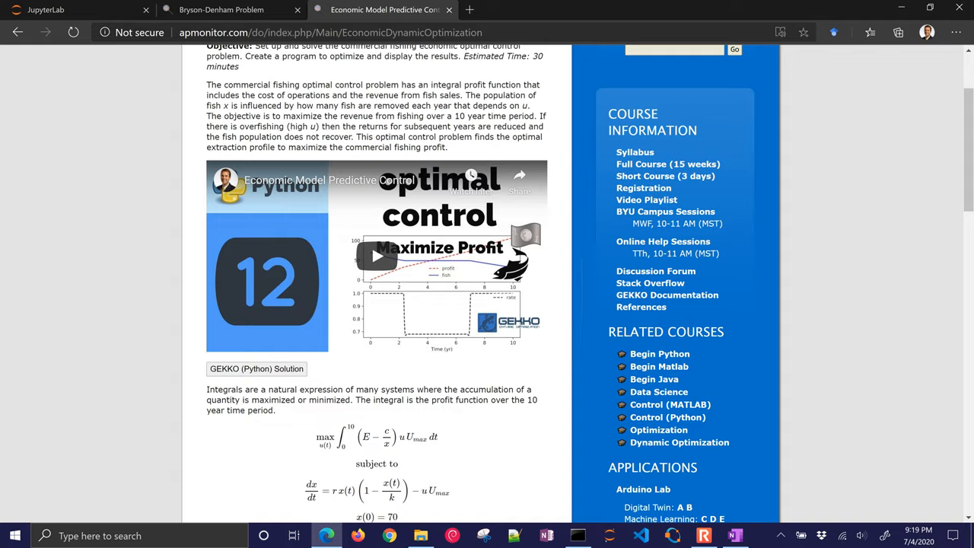
scroll("down", 3)
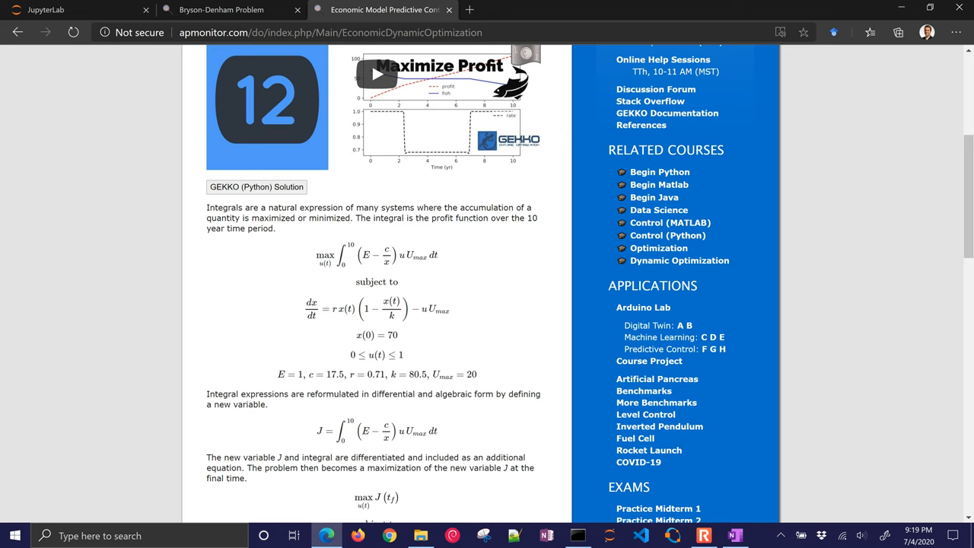